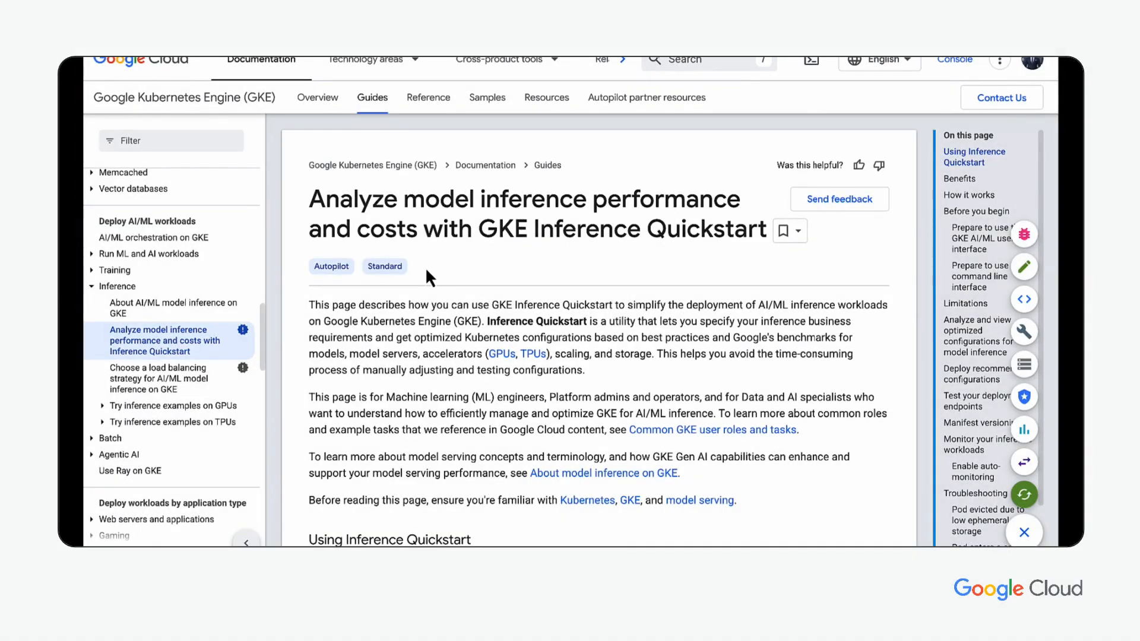
mouse_move(615, 378)
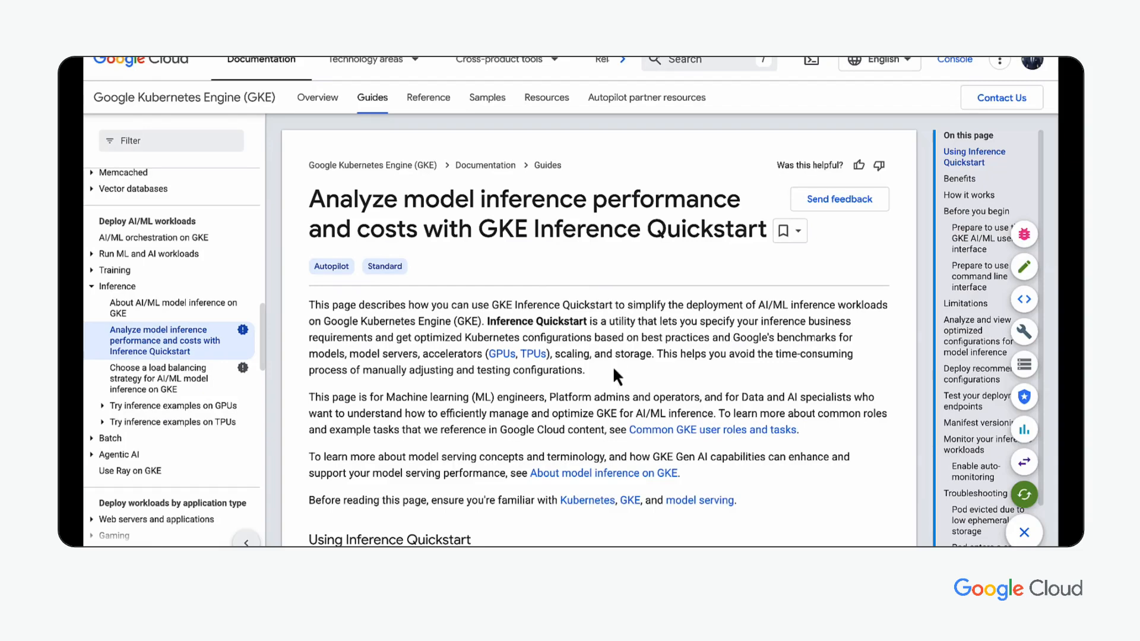
Scroll the GKE Inference Quickstart guide and follow the Tip's Inference Quickstart Colab notebook link.
scroll(down, 3)
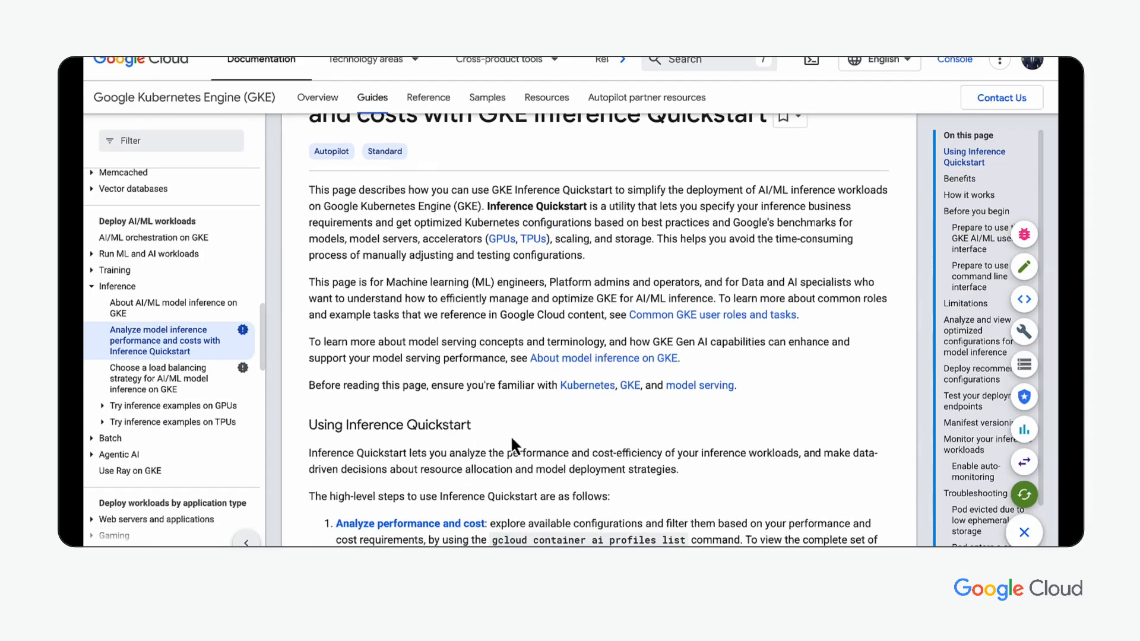
scroll(down, 3)
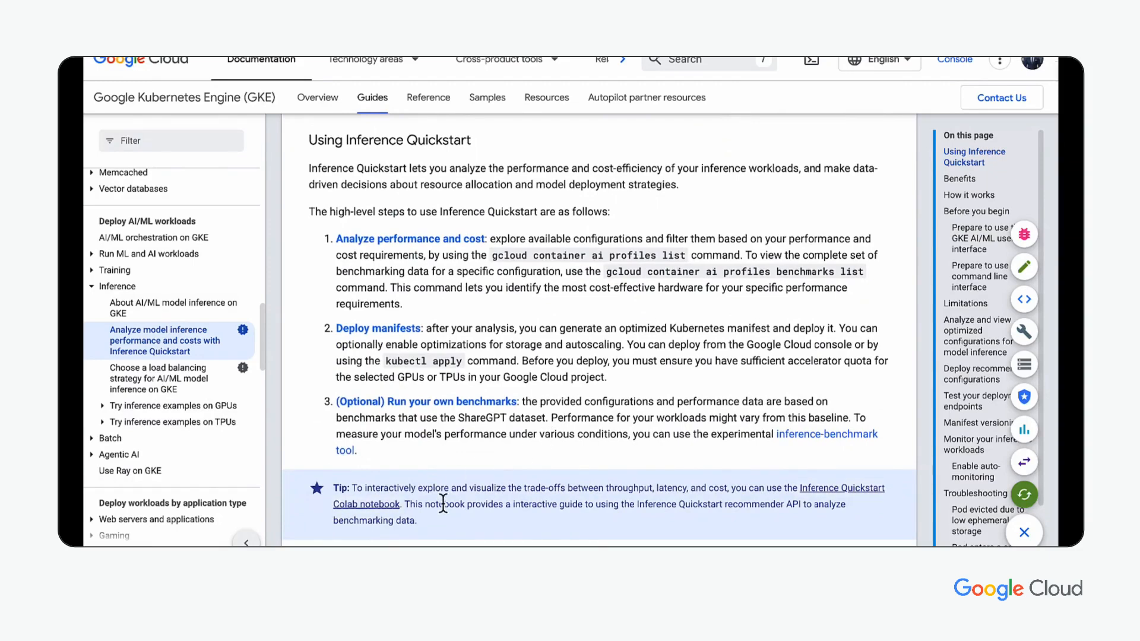
mouse_move(809, 509)
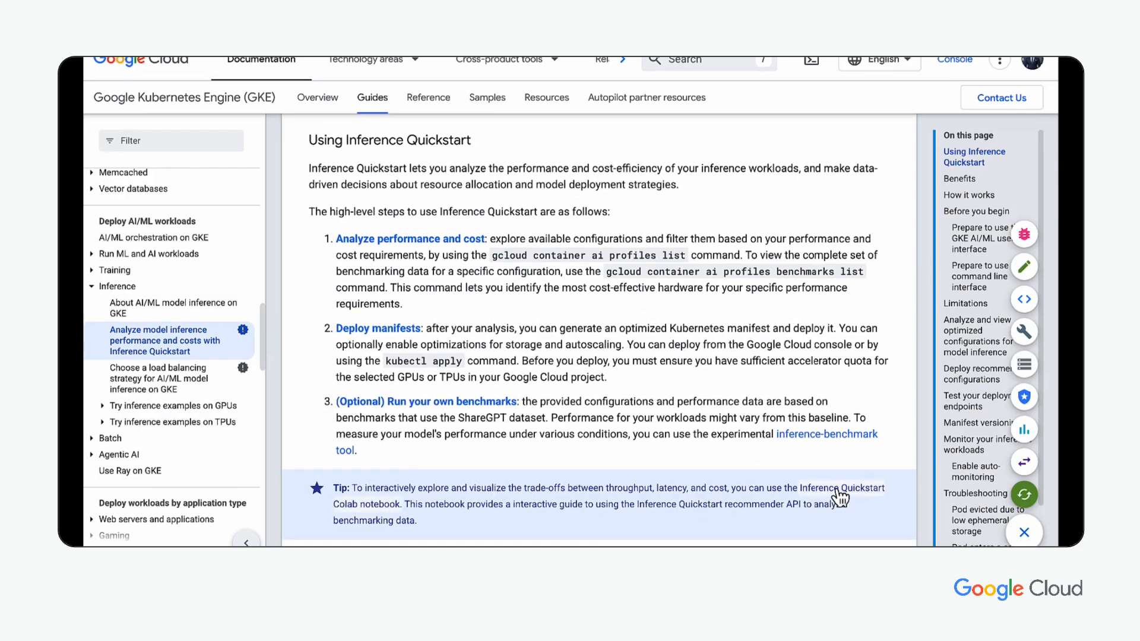
mouse_move(837, 501)
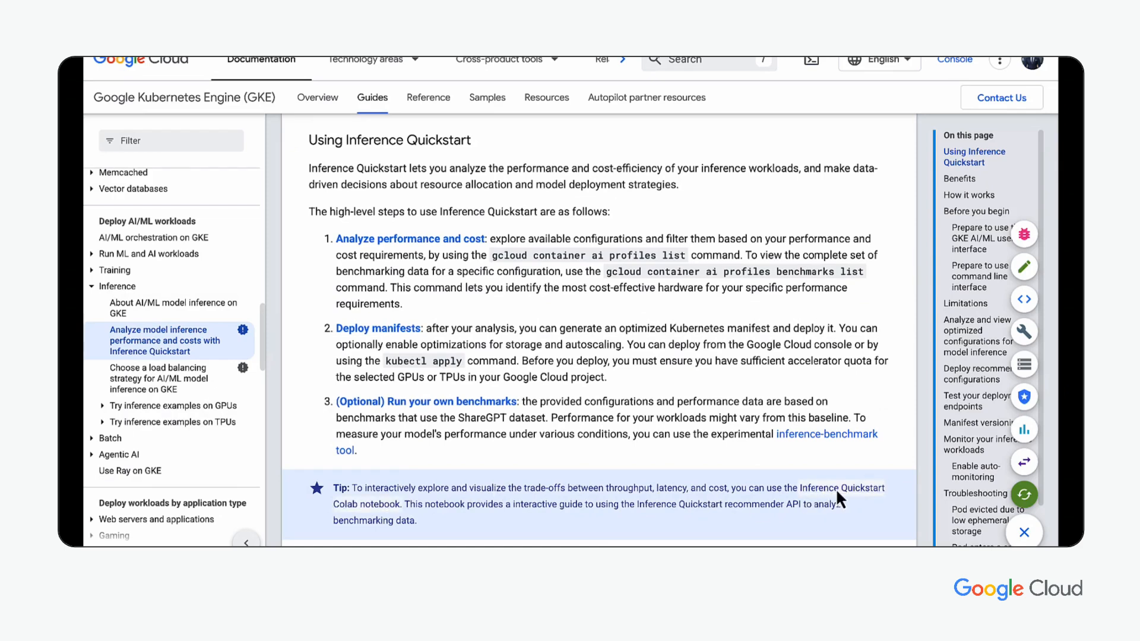
click(840, 488)
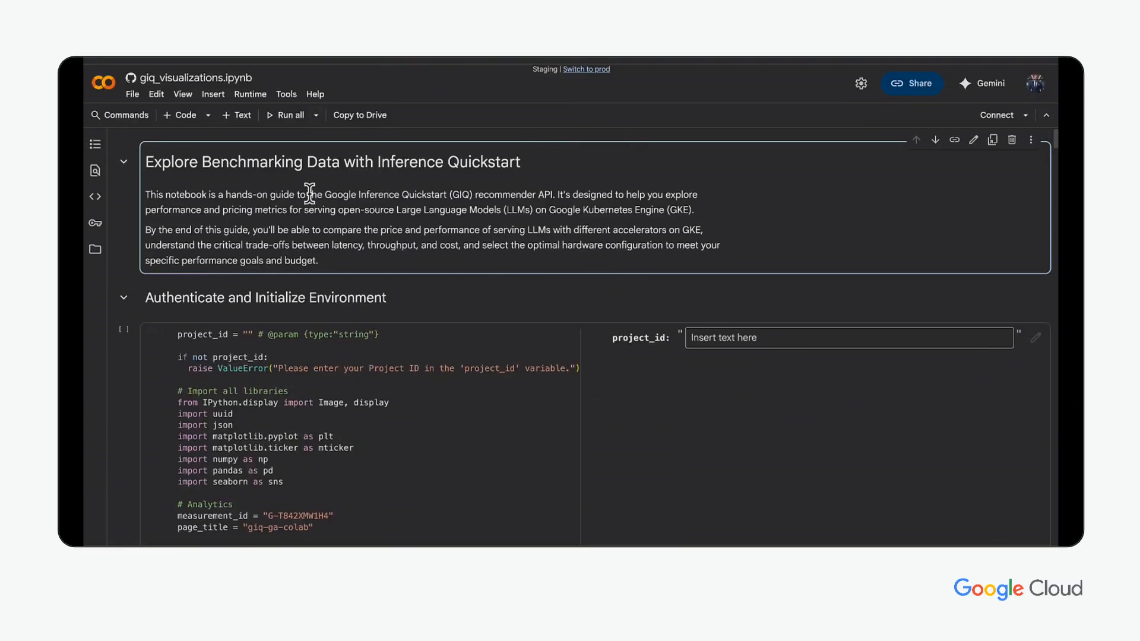
mouse_move(331, 240)
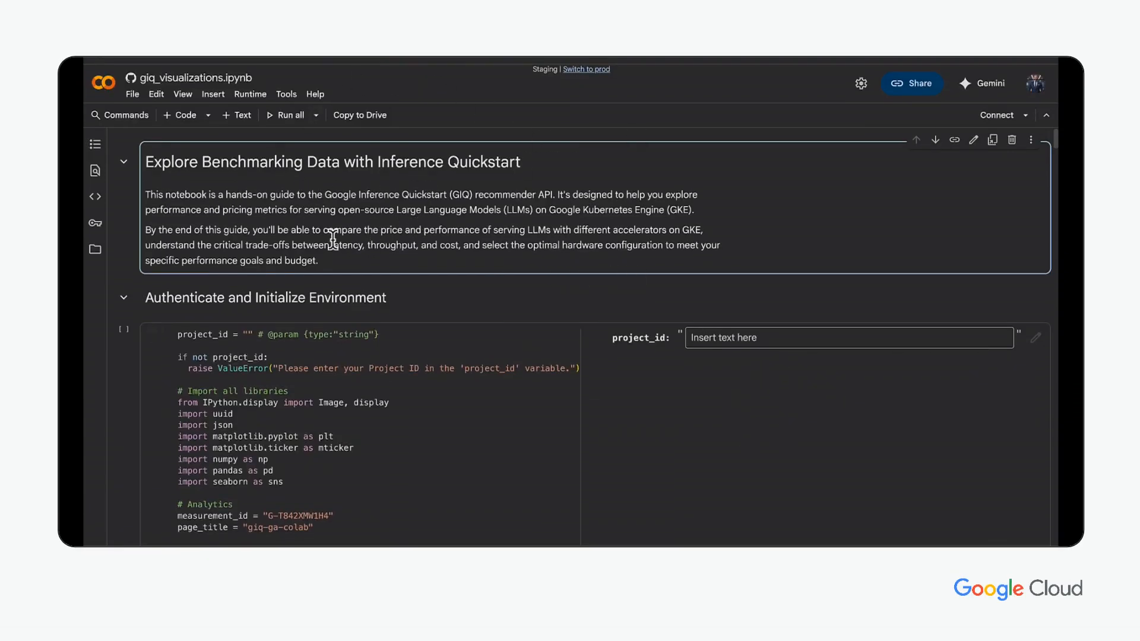
mouse_move(486, 268)
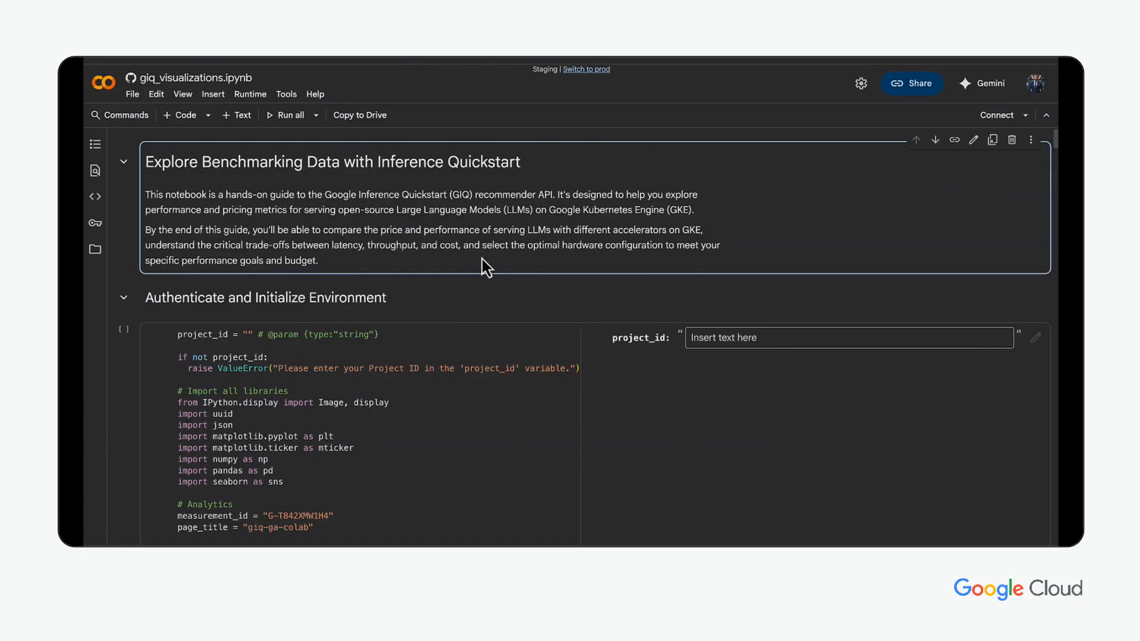
Scroll the notebook down to the Compare Model Intelligence and Cost section.
scroll(down, 3)
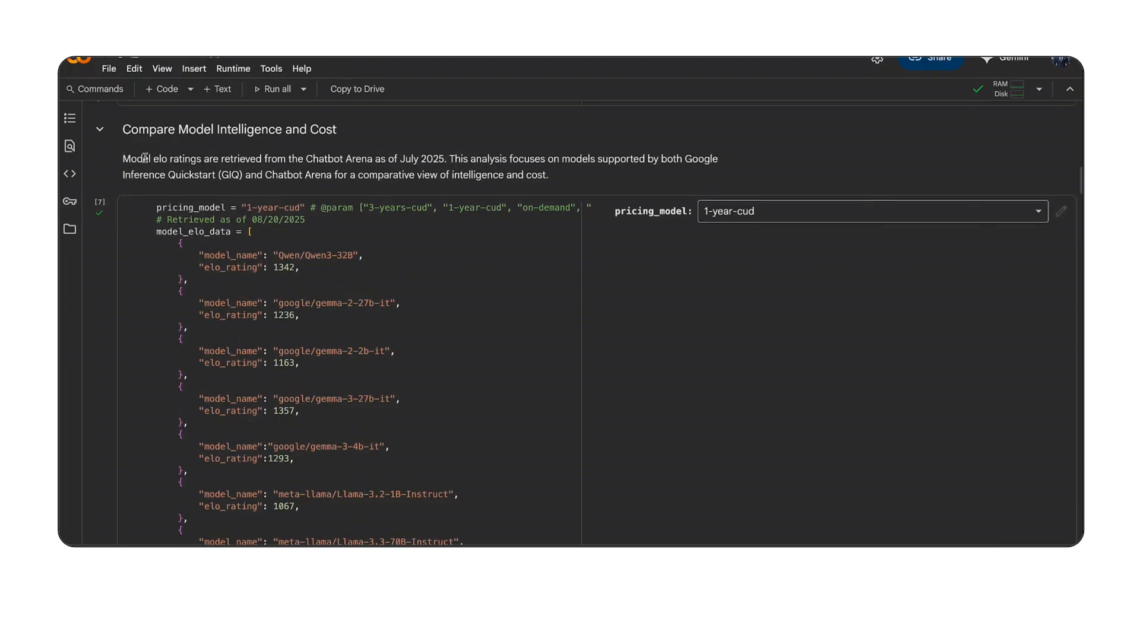
mouse_move(429, 162)
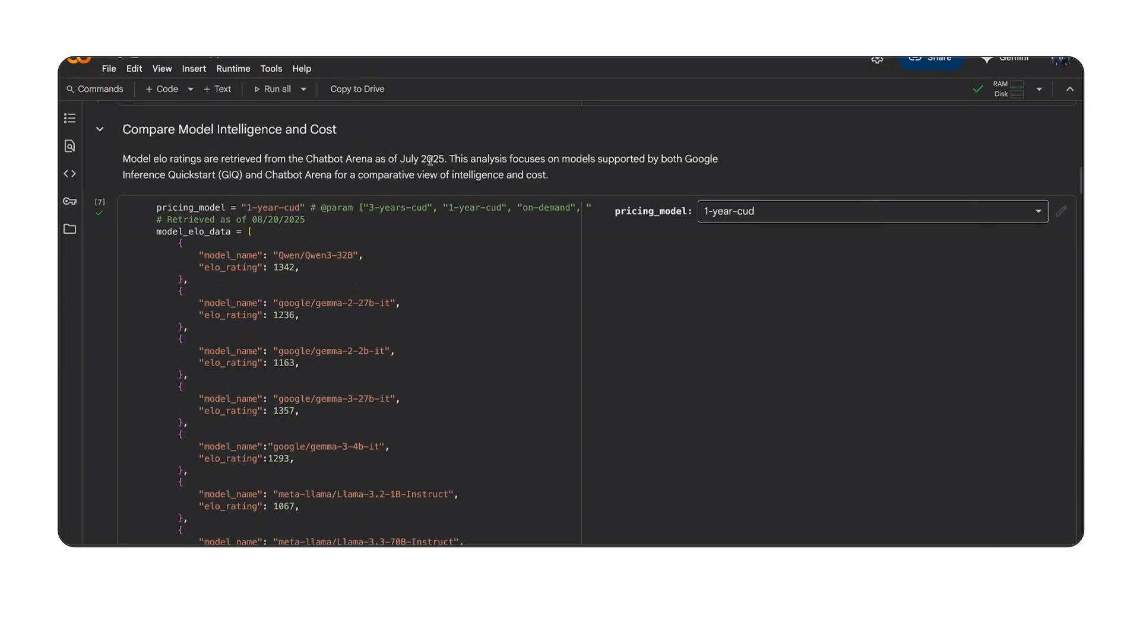
click(872, 212)
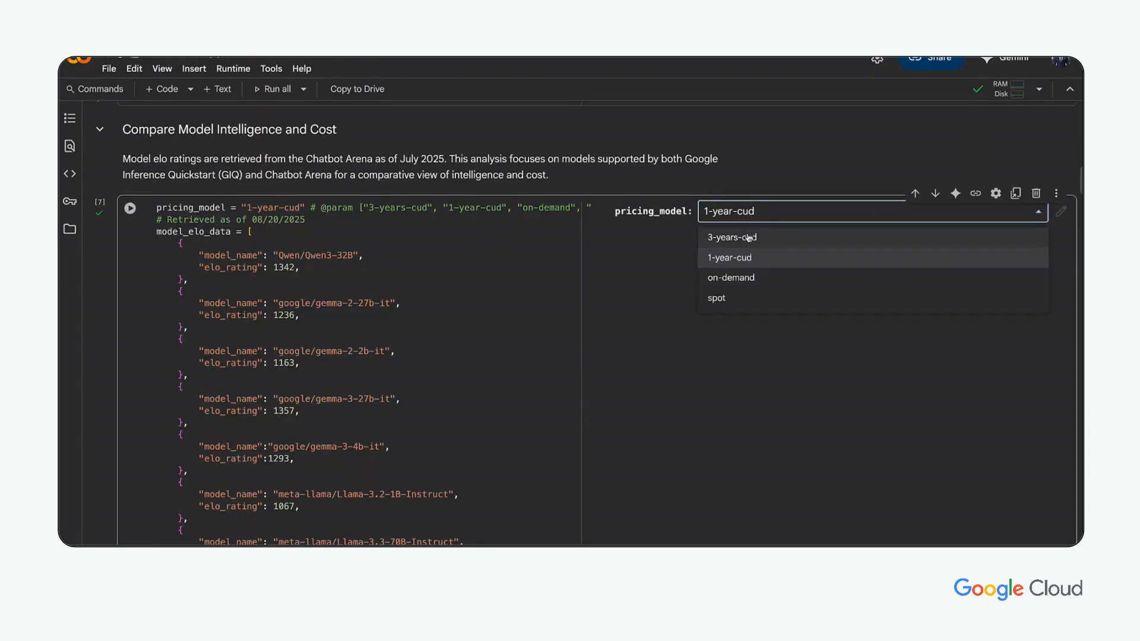
mouse_move(741, 298)
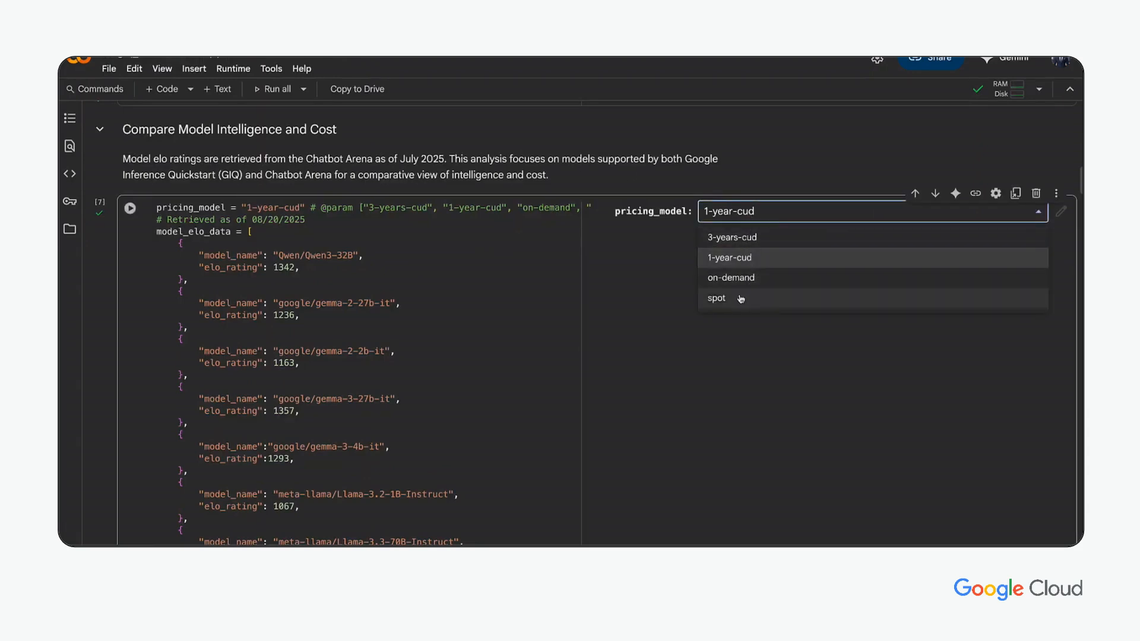
mouse_move(751, 261)
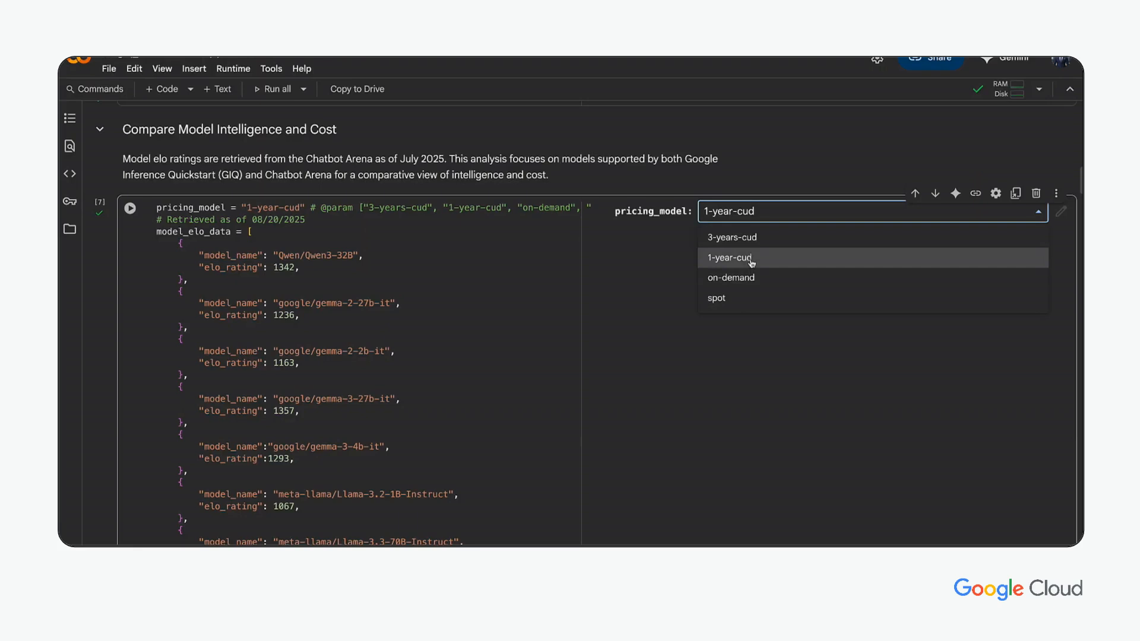
click(730, 258)
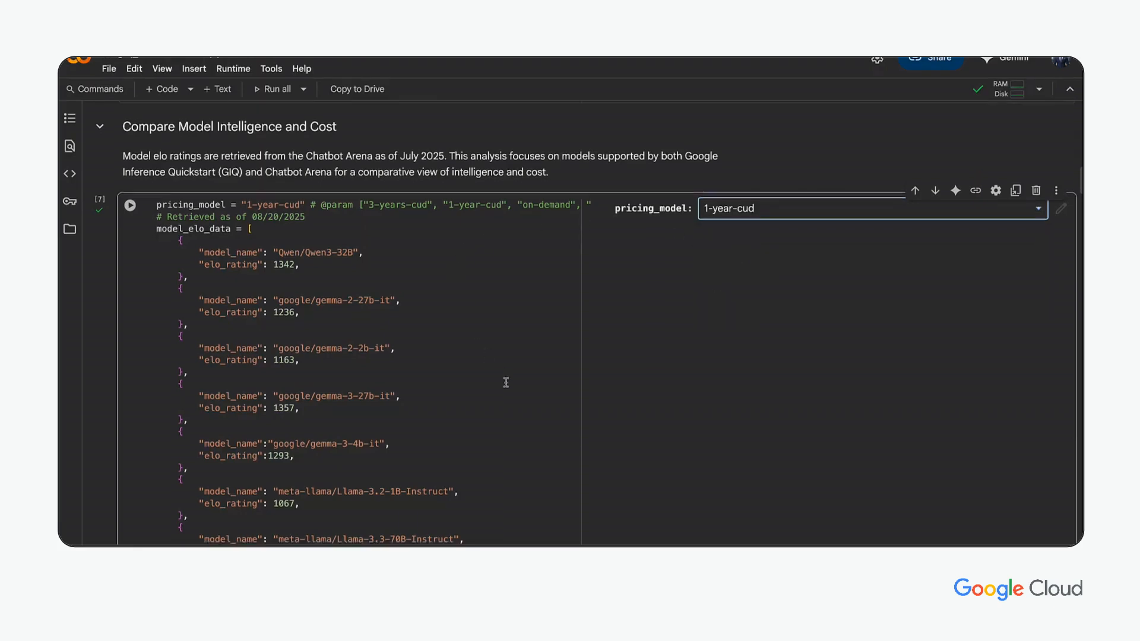
scroll(down, 3)
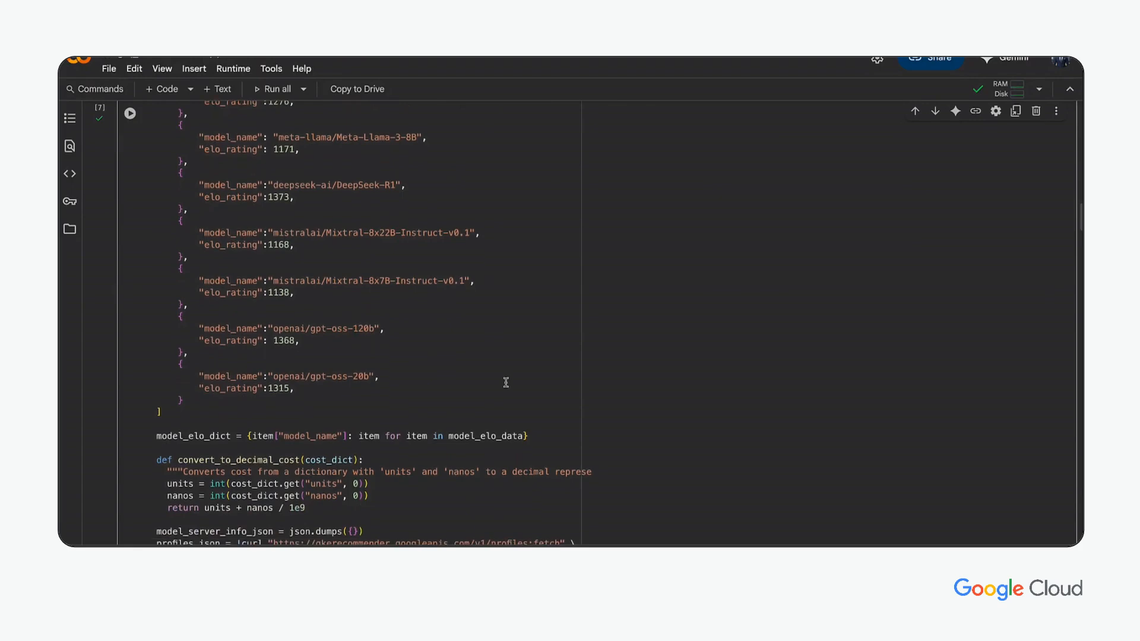
click(130, 113)
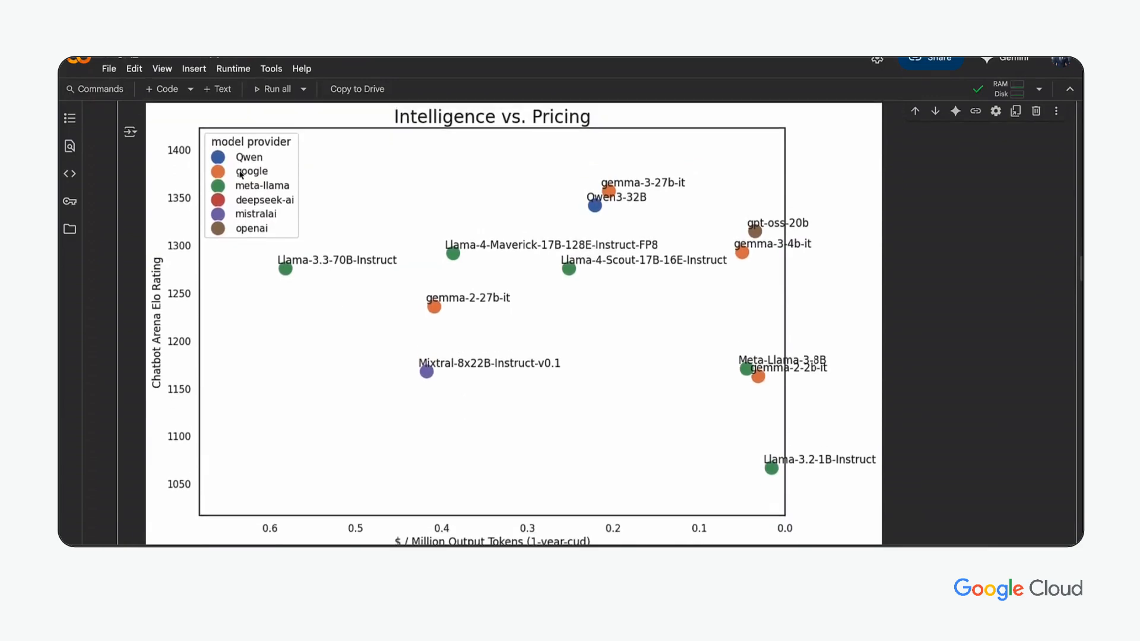
mouse_move(200, 315)
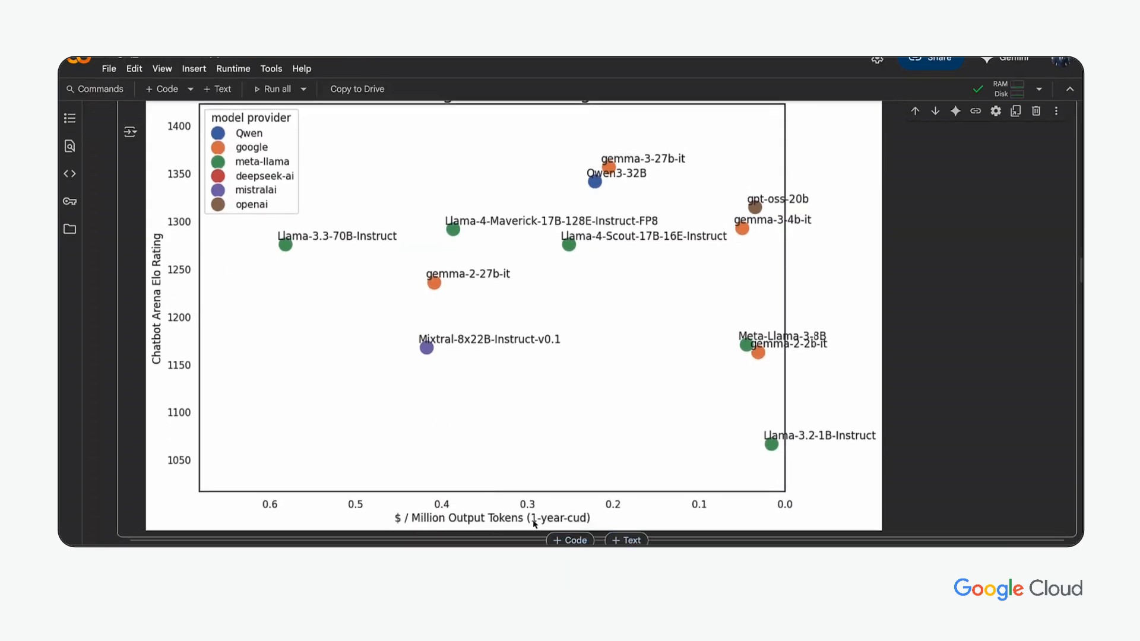
mouse_move(734, 325)
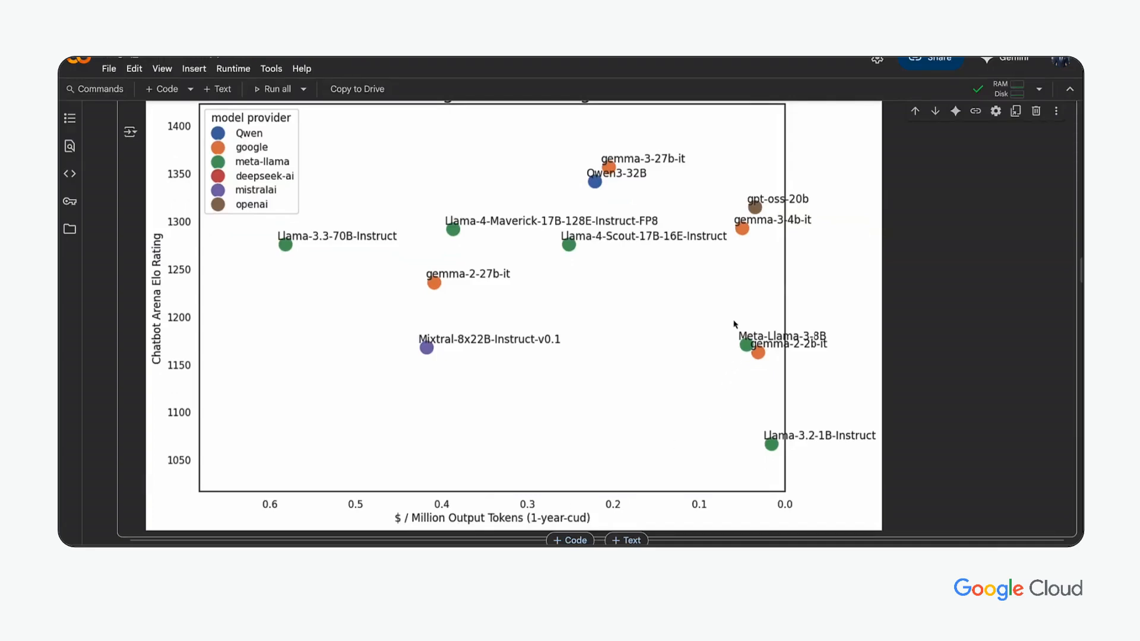
mouse_move(535, 504)
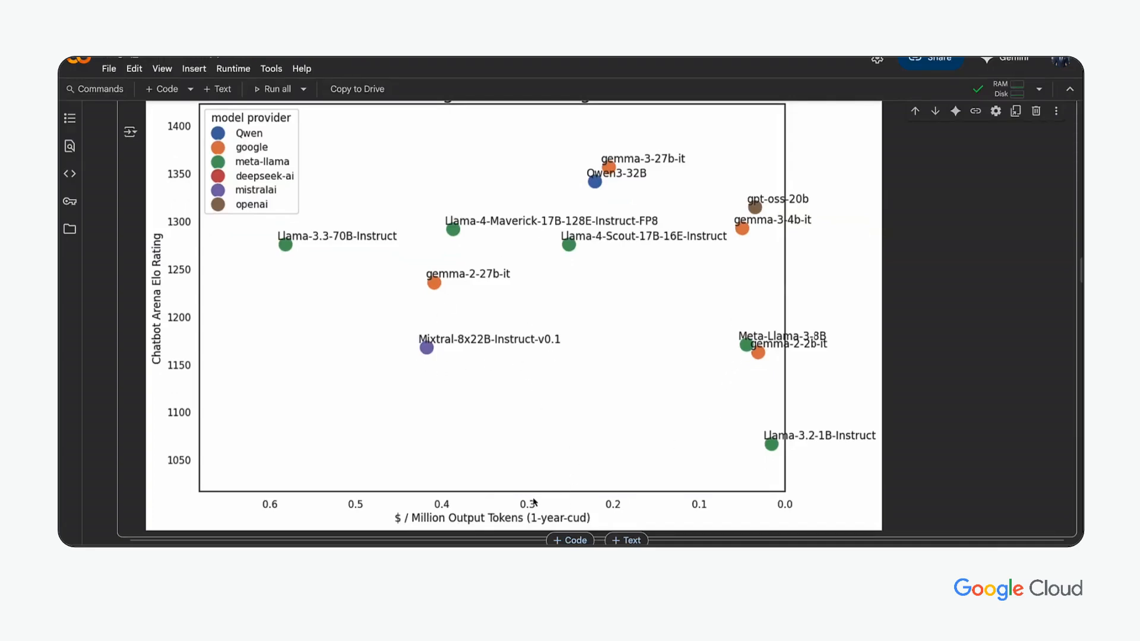
mouse_move(742, 349)
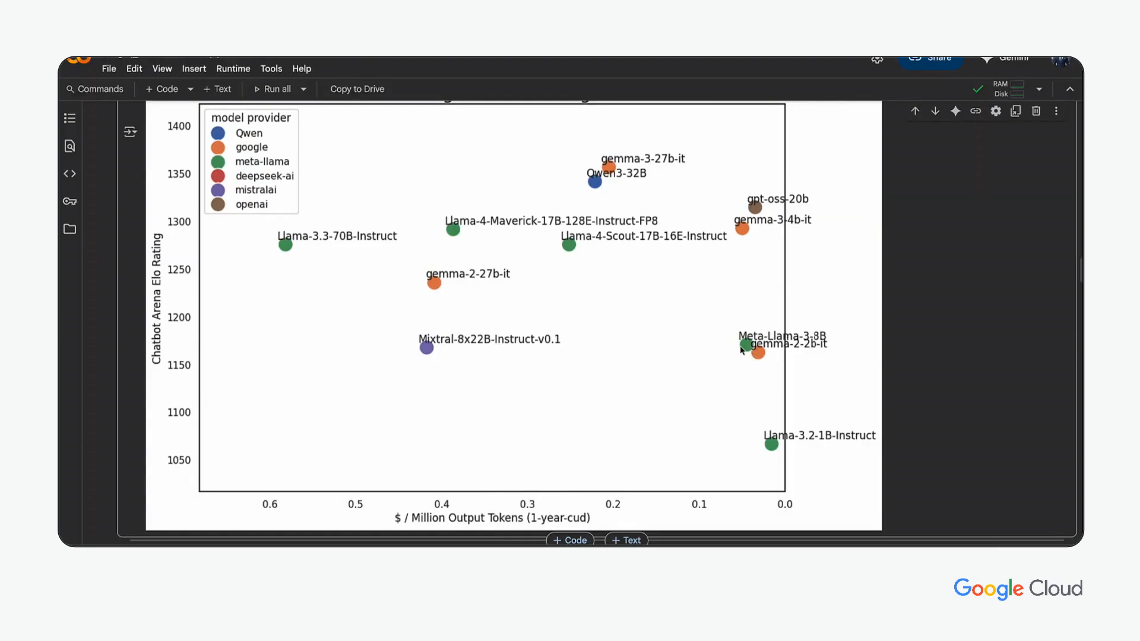
mouse_move(468, 288)
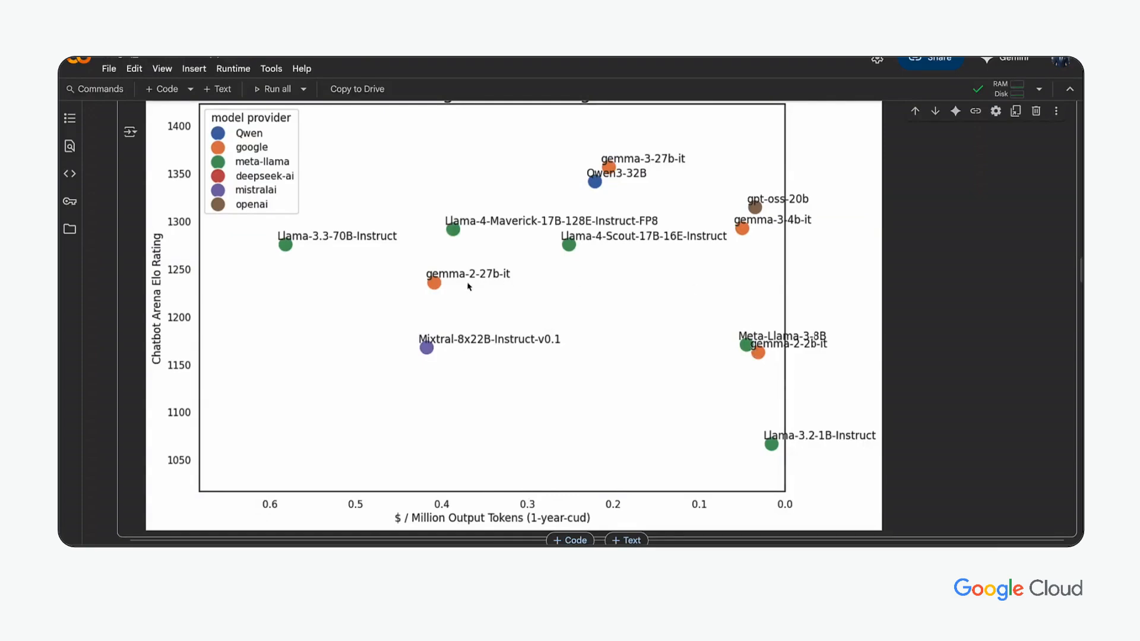
mouse_move(750, 324)
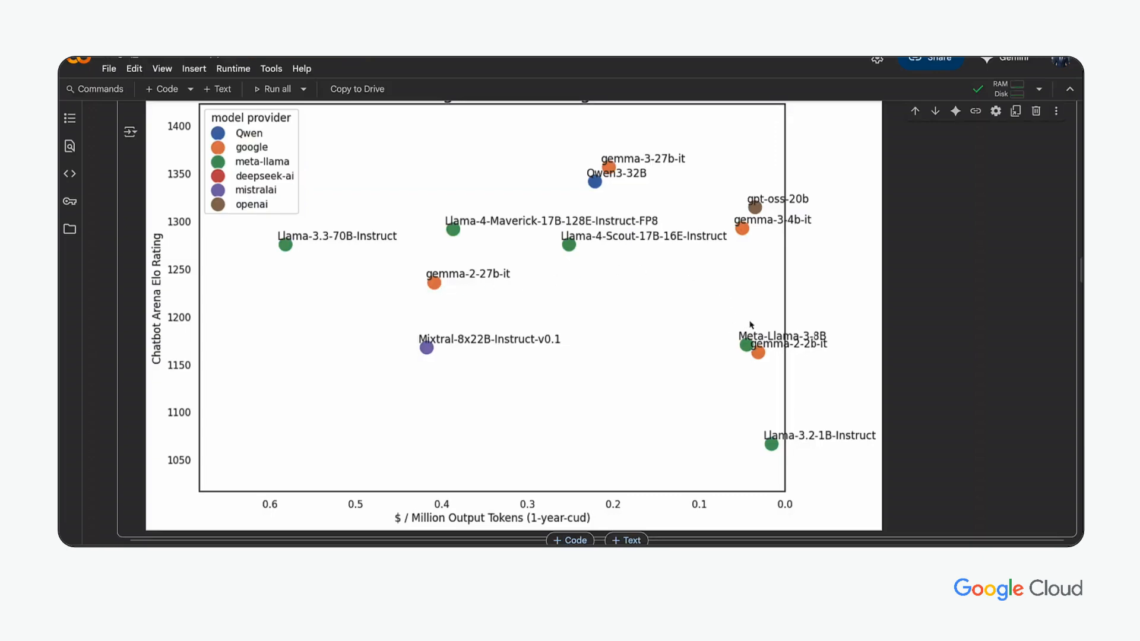
mouse_move(735, 269)
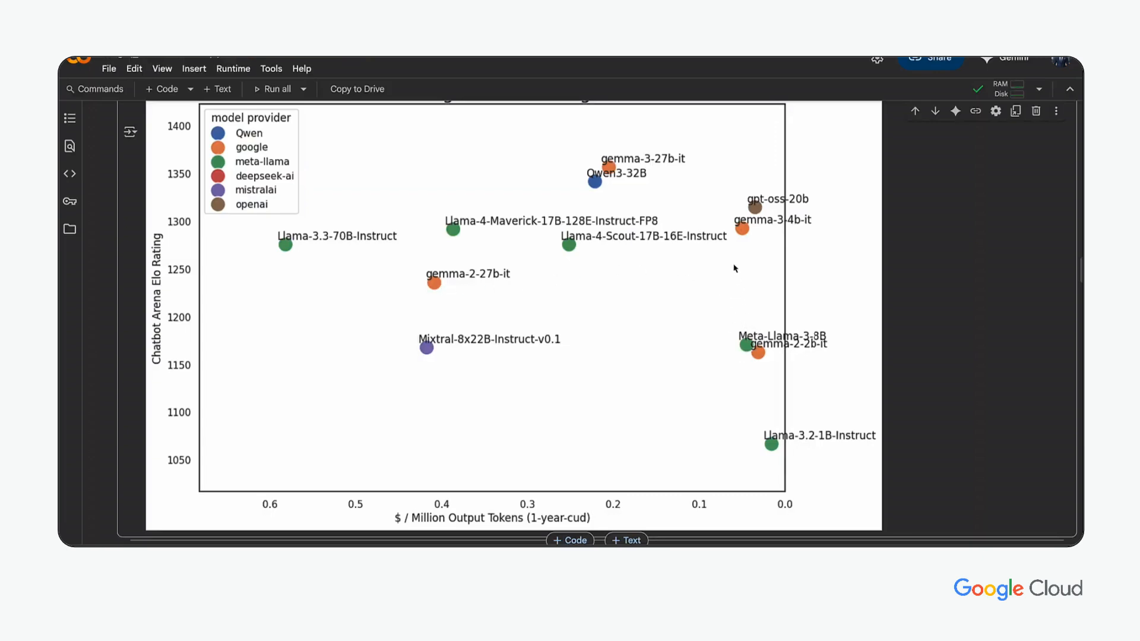
mouse_move(743, 241)
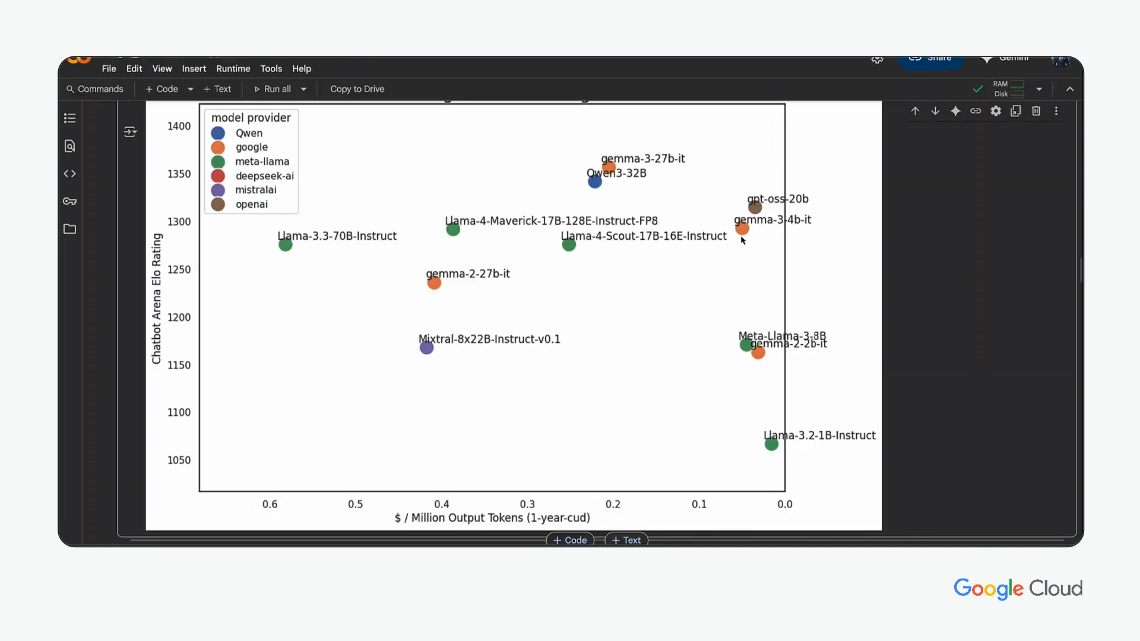
mouse_move(754, 208)
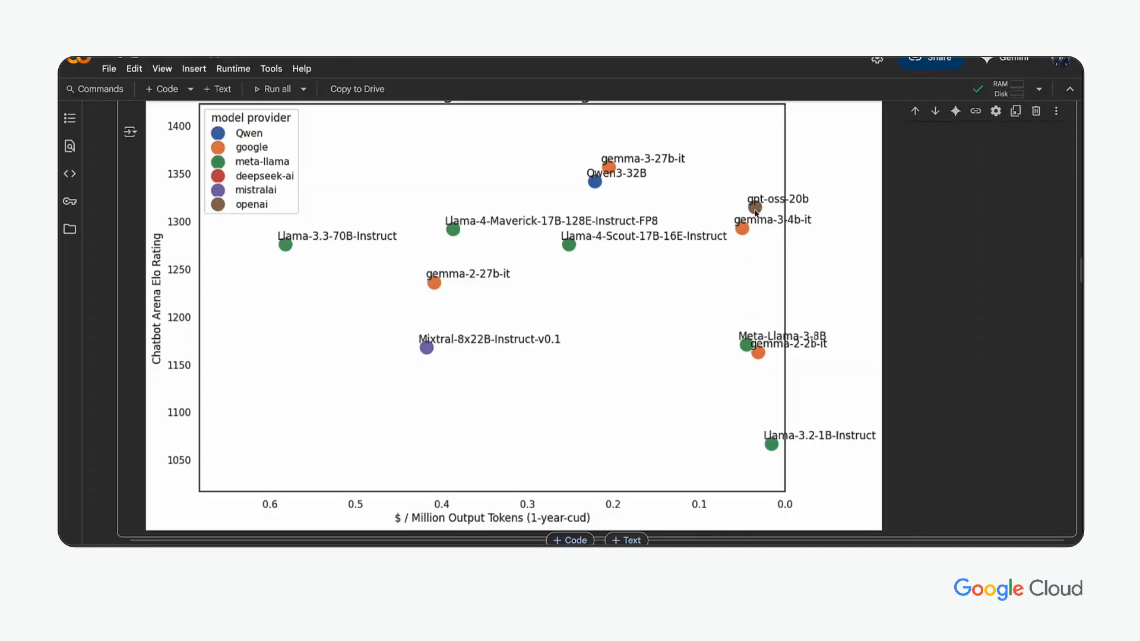
mouse_move(756, 208)
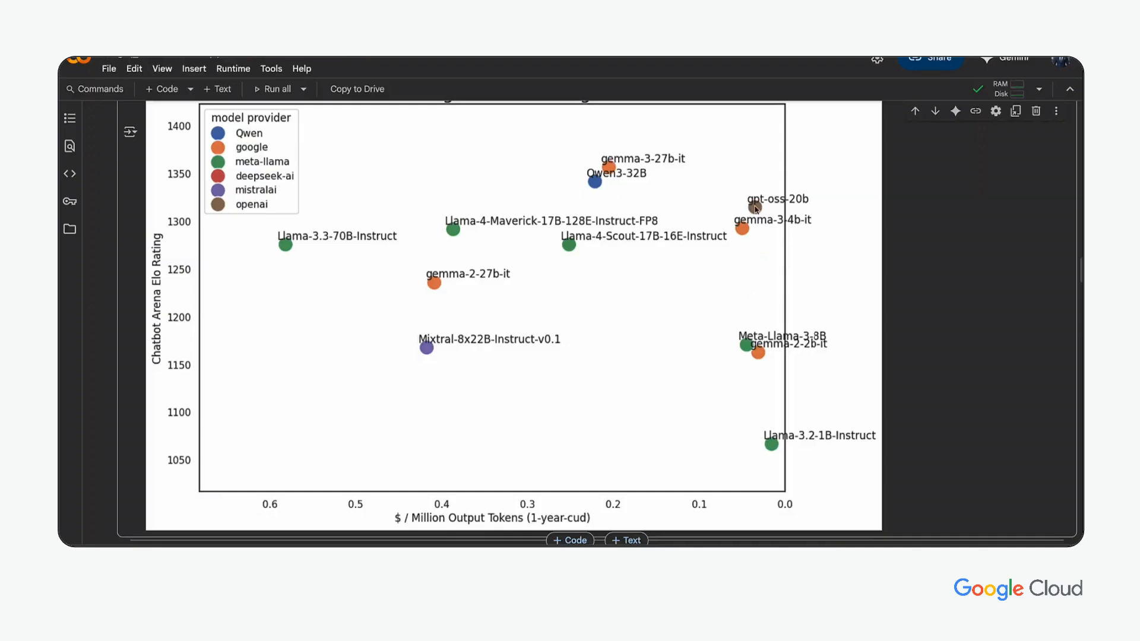
Run the cells listing vllm as supported server and its versions for Meta-Llama-3-8B.
scroll(down, 3)
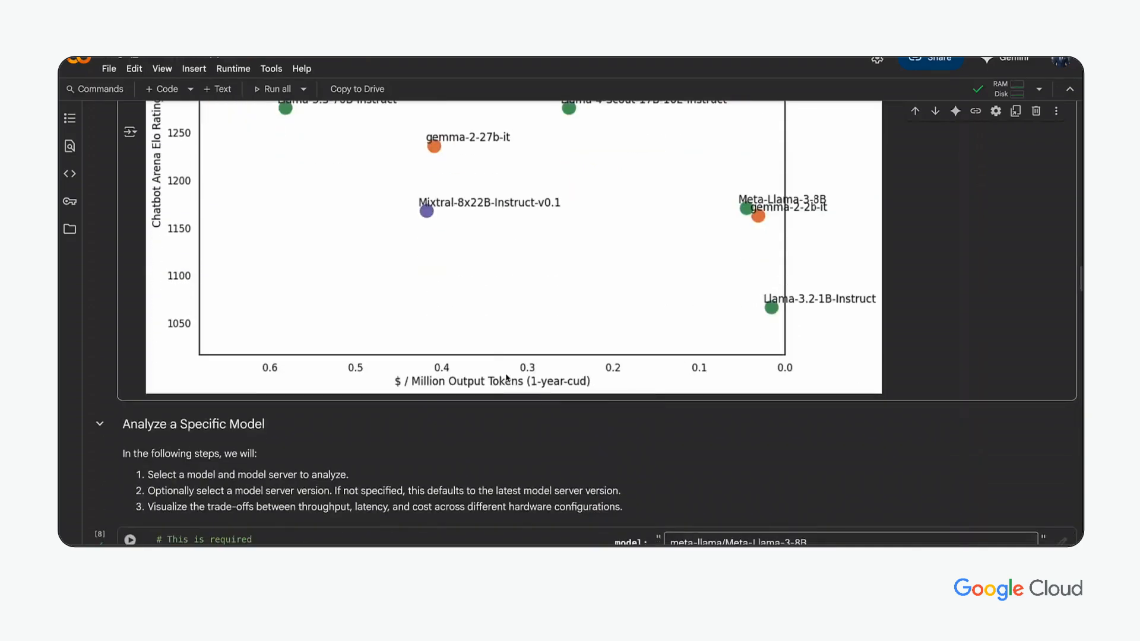
scroll(down, 3)
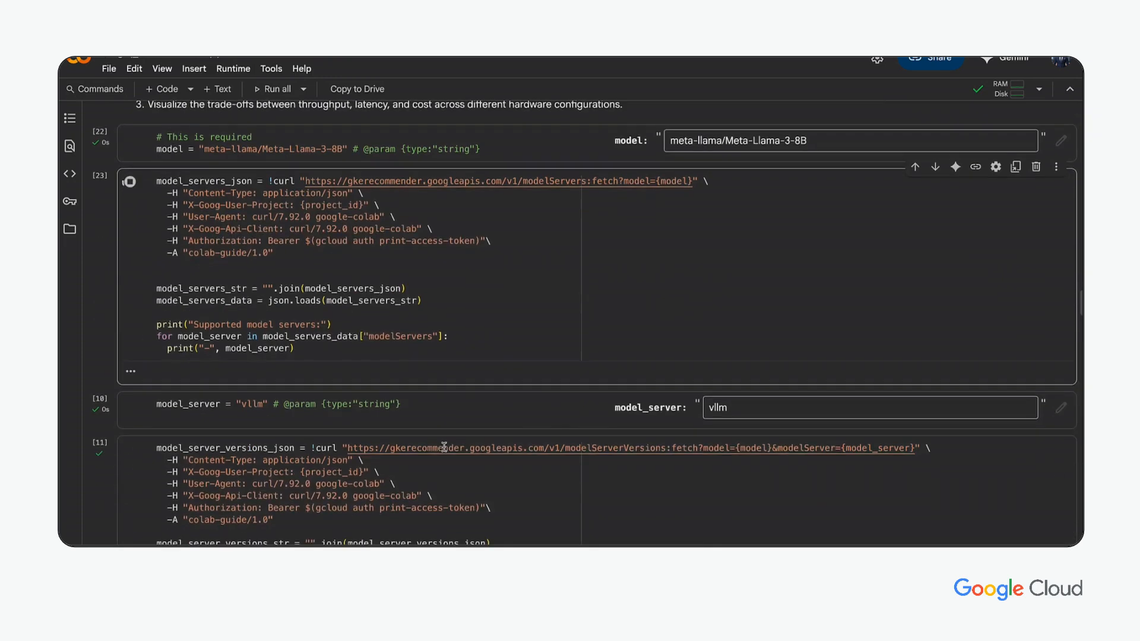
click(130, 181)
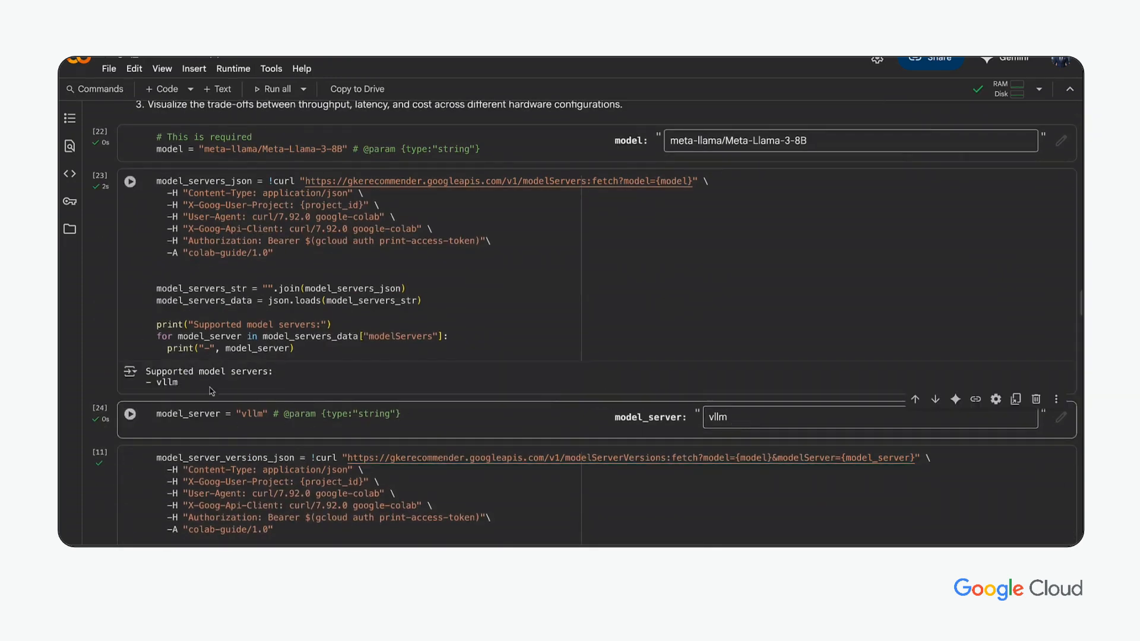
scroll(down, 3)
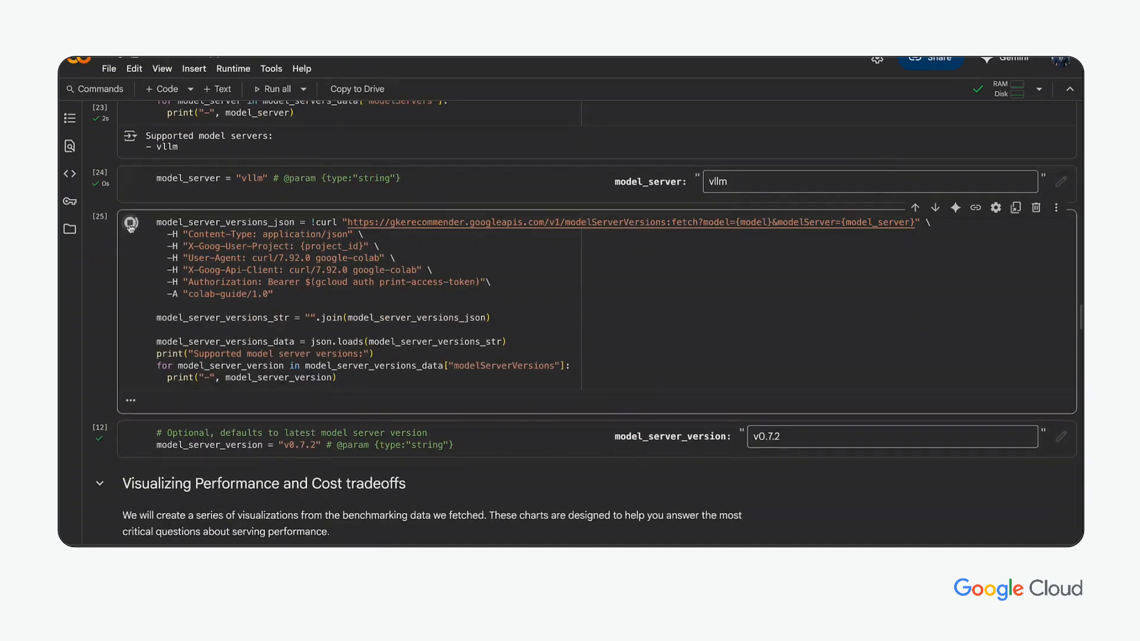
click(130, 222)
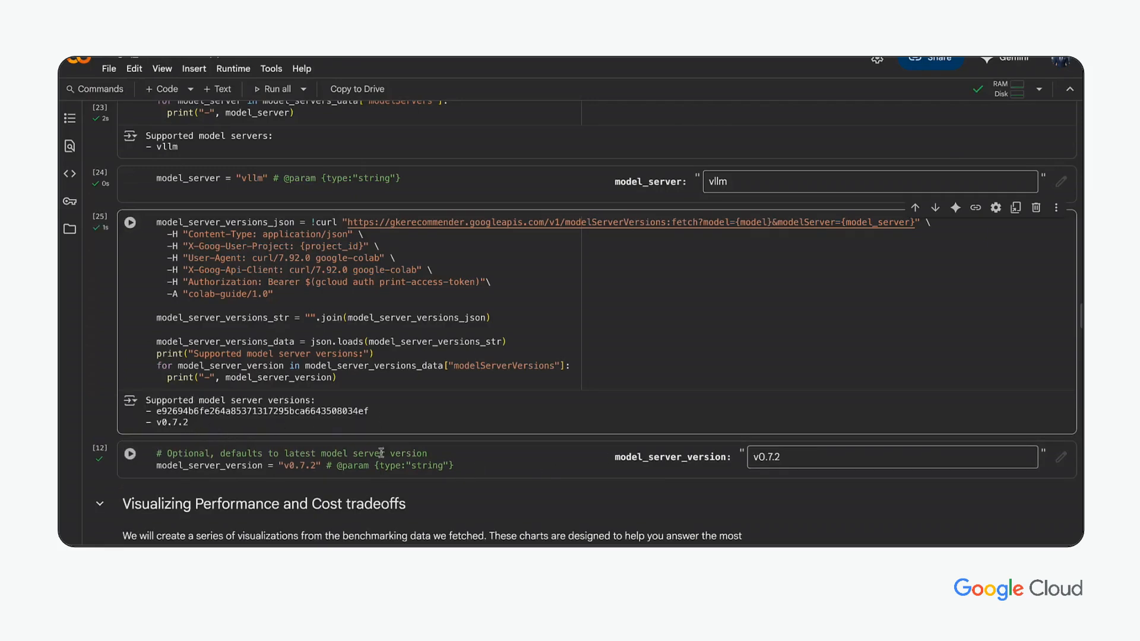
Run the pricing and performance-goals cell with 1-year-cud pricing and no limits.
scroll(down, 3)
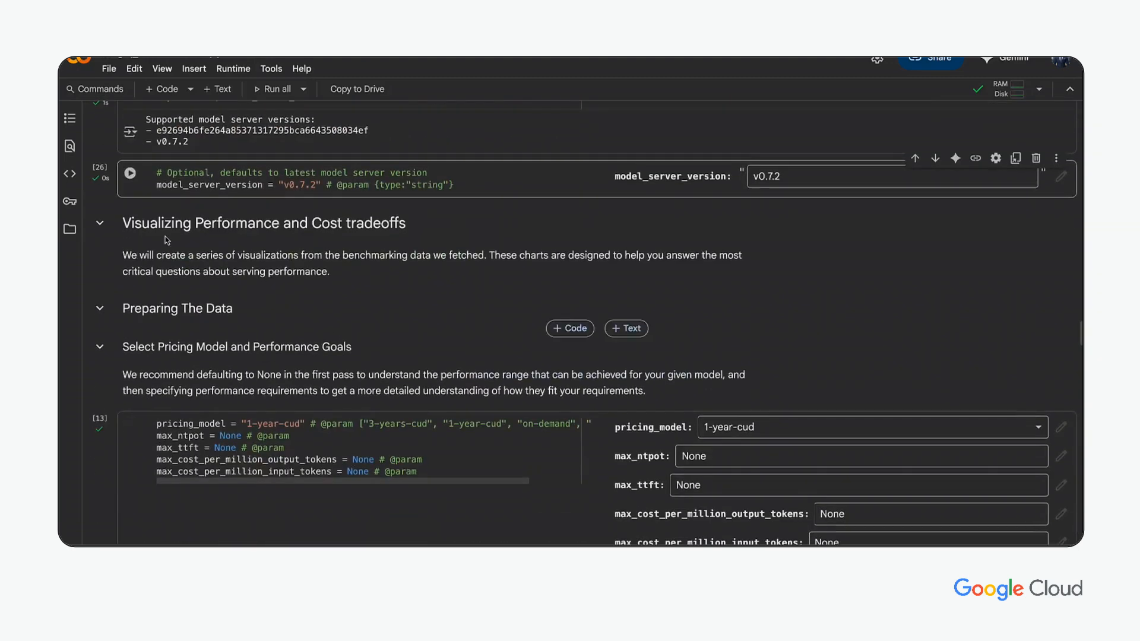
scroll(down, 3)
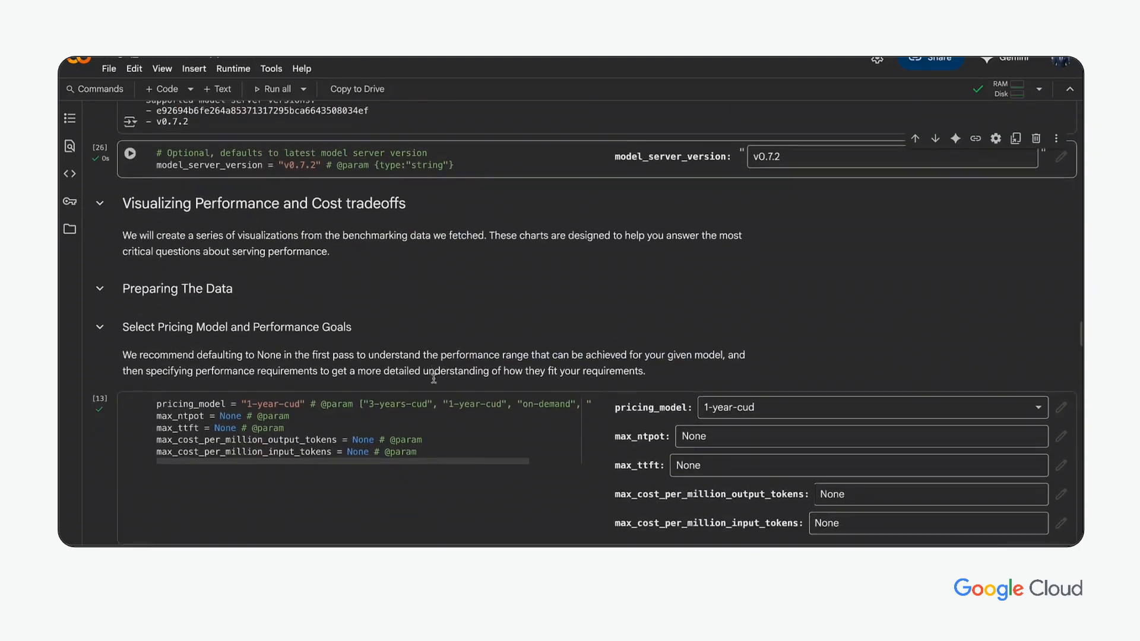
scroll(down, 3)
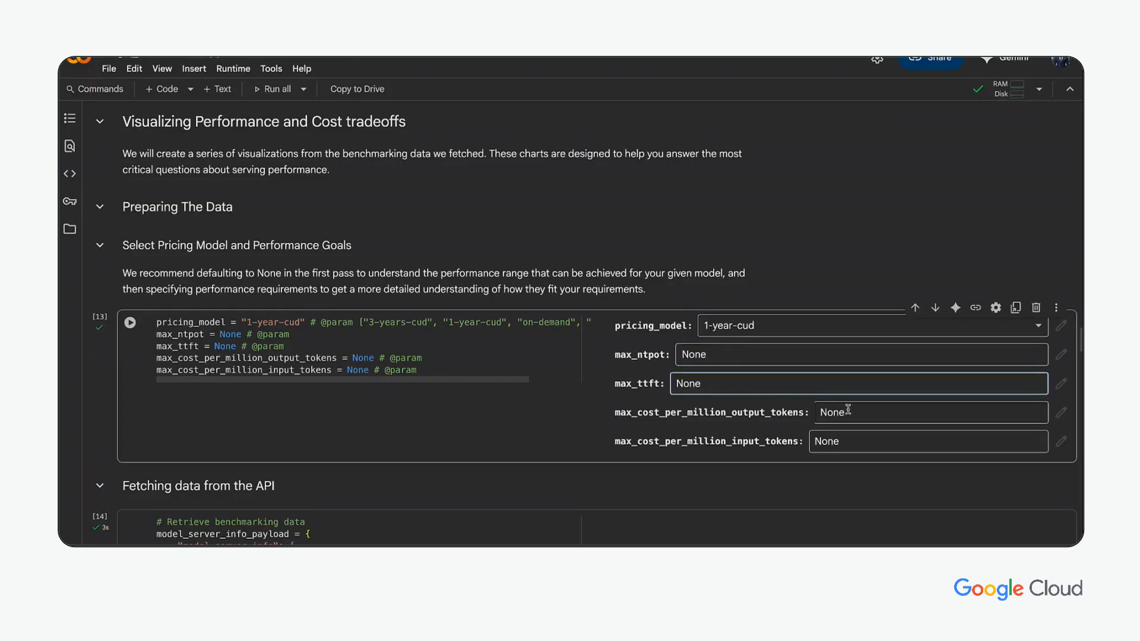
click(928, 441)
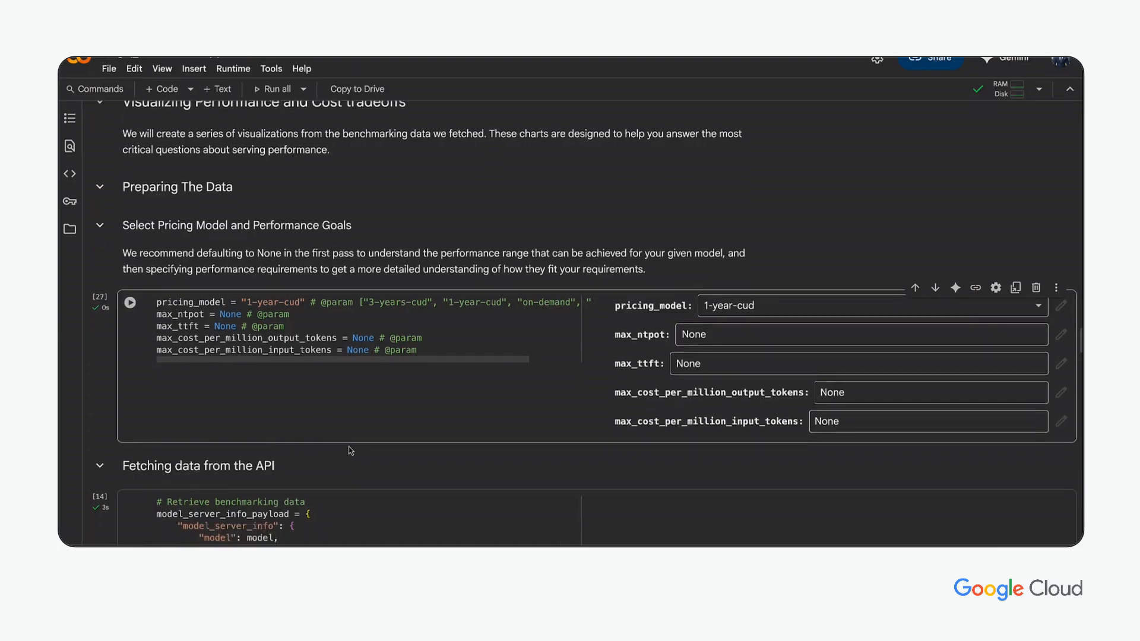
scroll(down, 3)
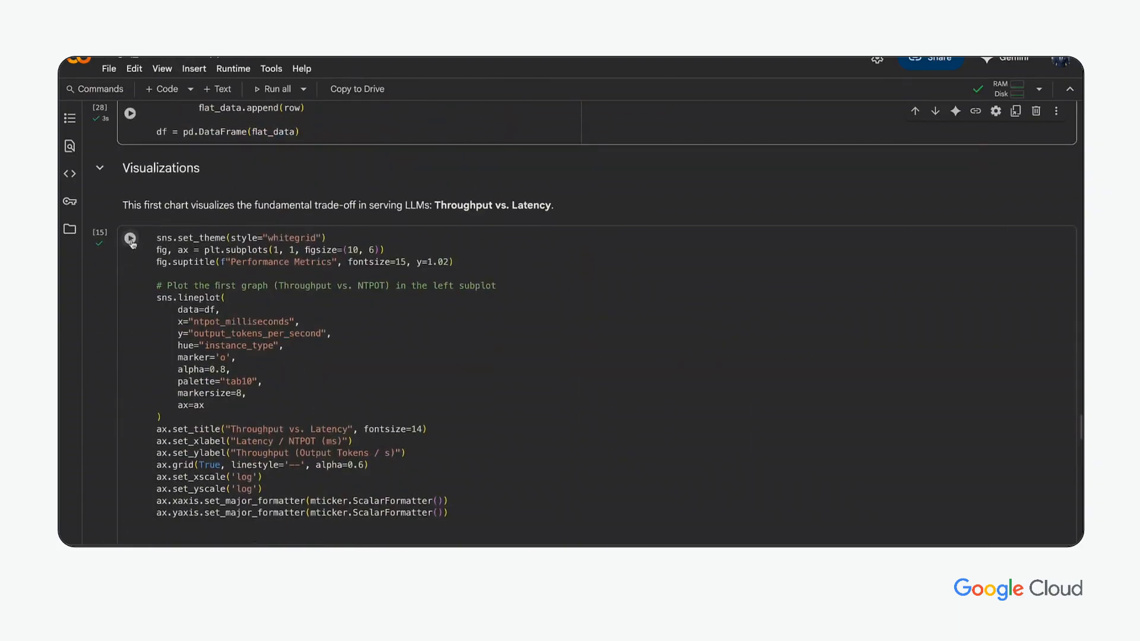
Plot Throughput vs. Latency and the key metrics table for the three instances.
click(130, 238)
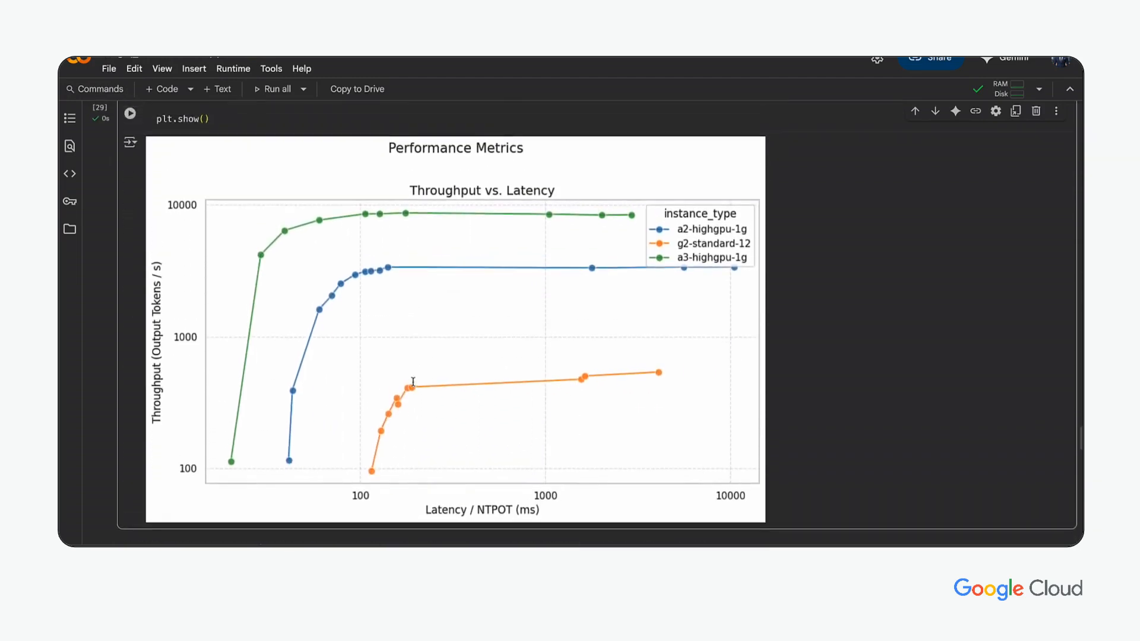
mouse_move(486, 147)
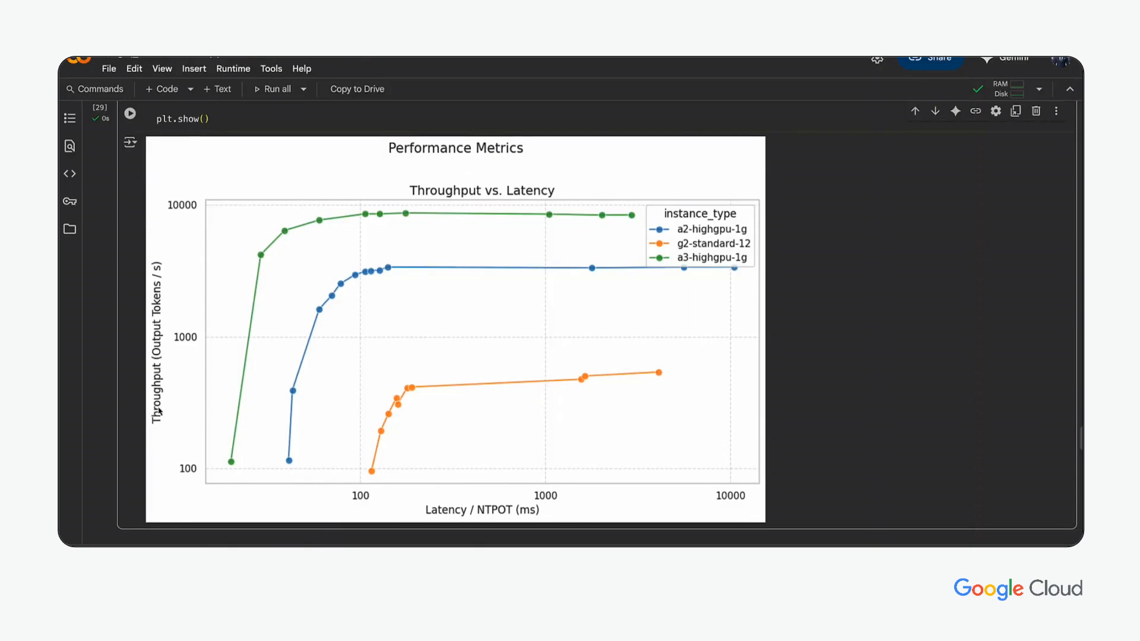
mouse_move(353, 499)
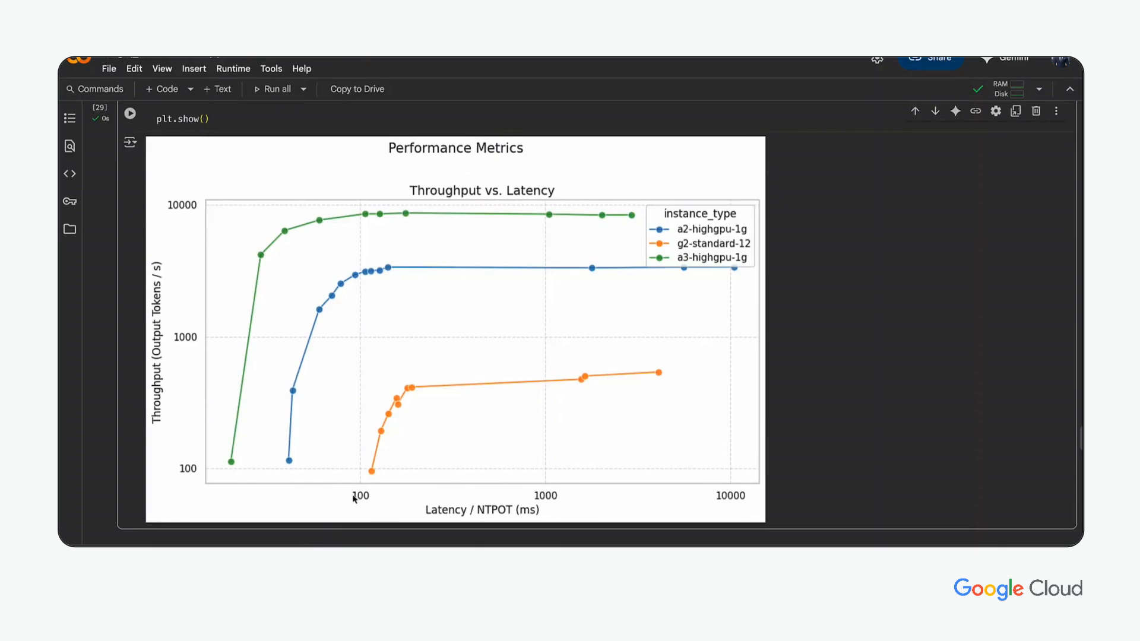
mouse_move(390, 424)
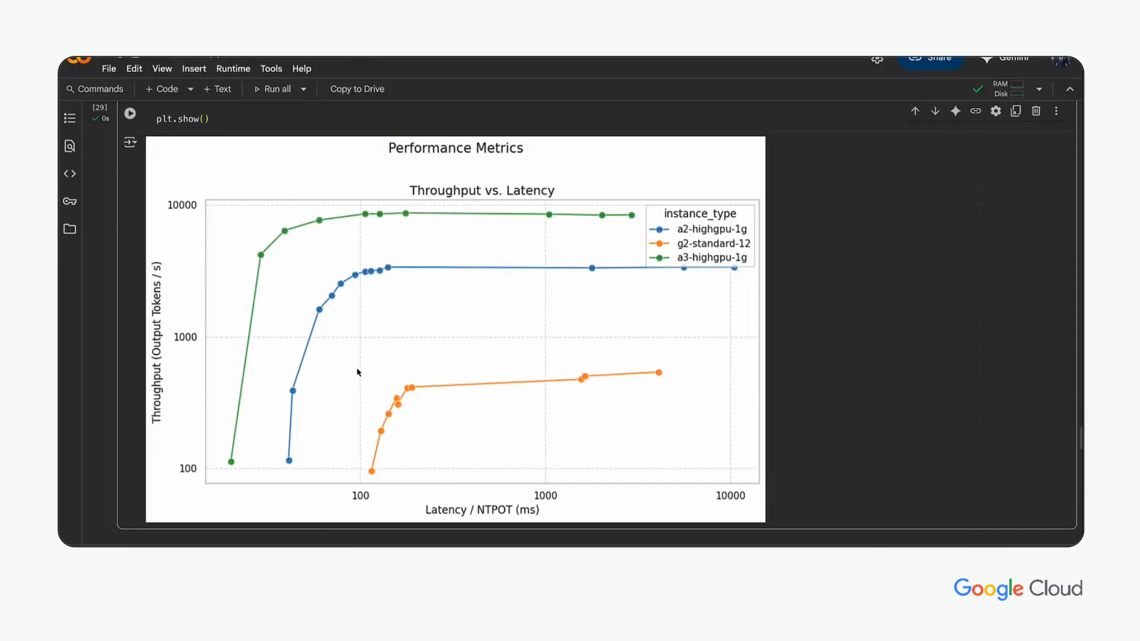
mouse_move(358, 283)
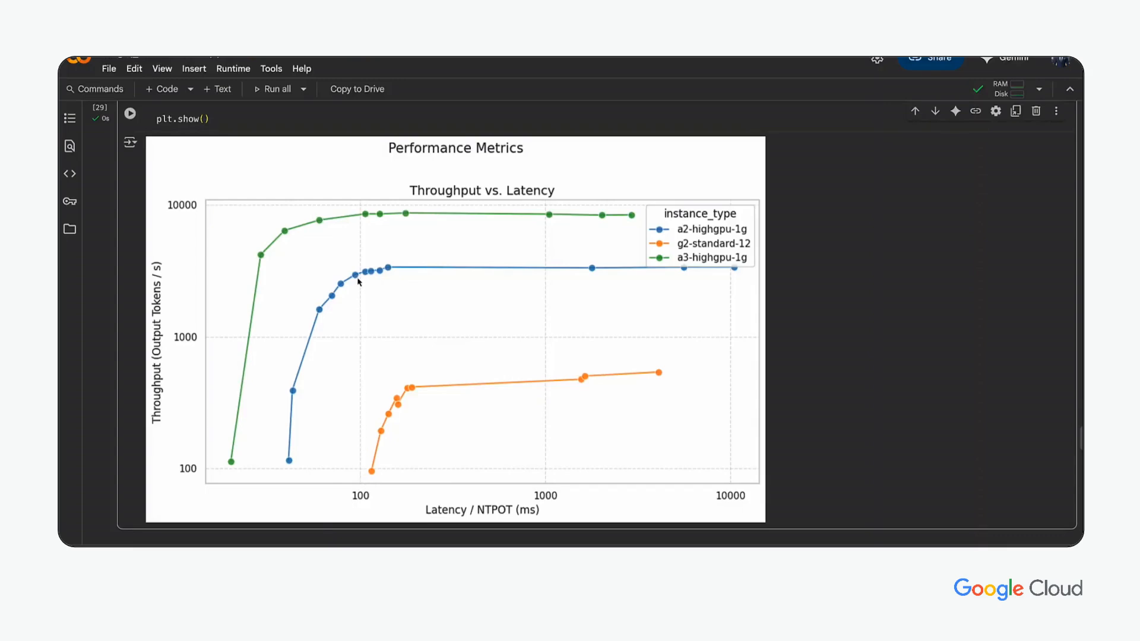
mouse_move(205, 278)
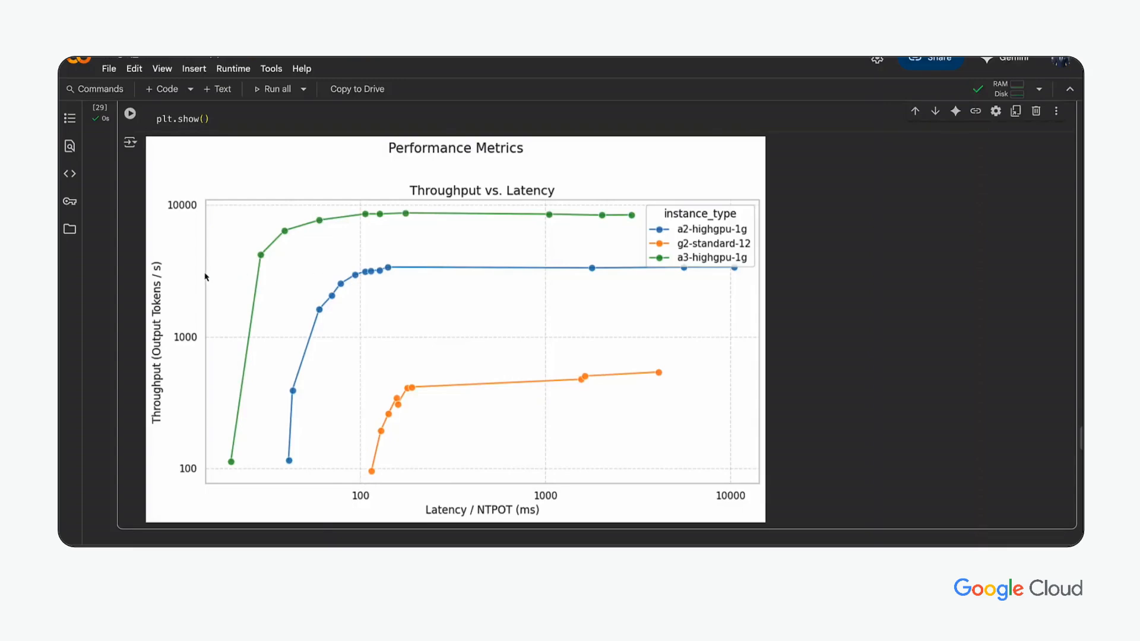
mouse_move(359, 215)
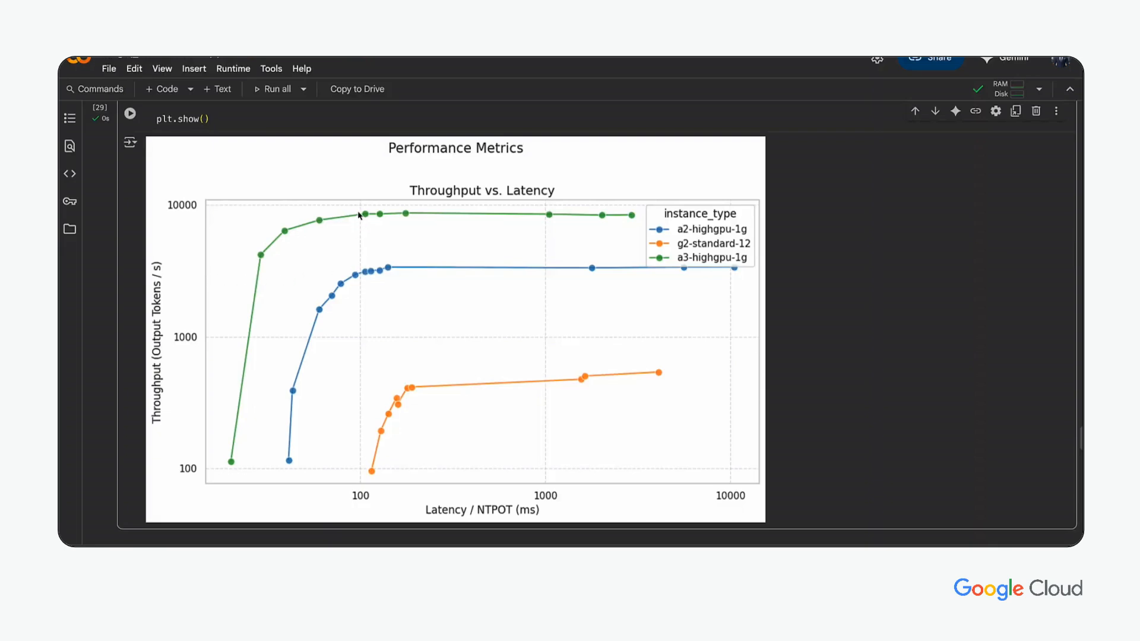
mouse_move(362, 228)
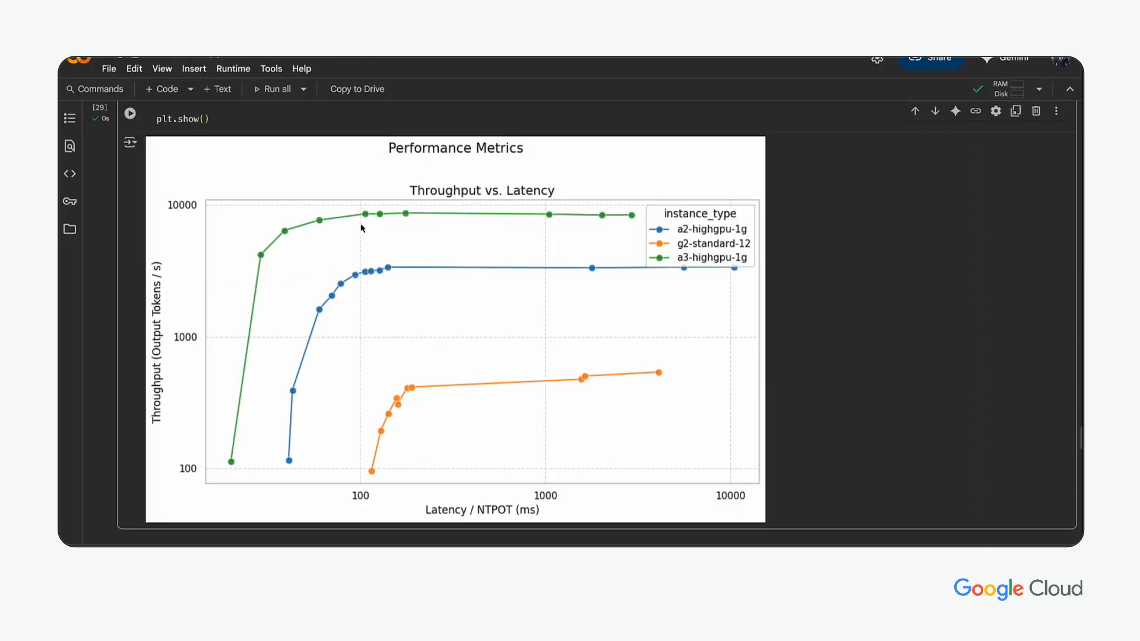
mouse_move(302, 232)
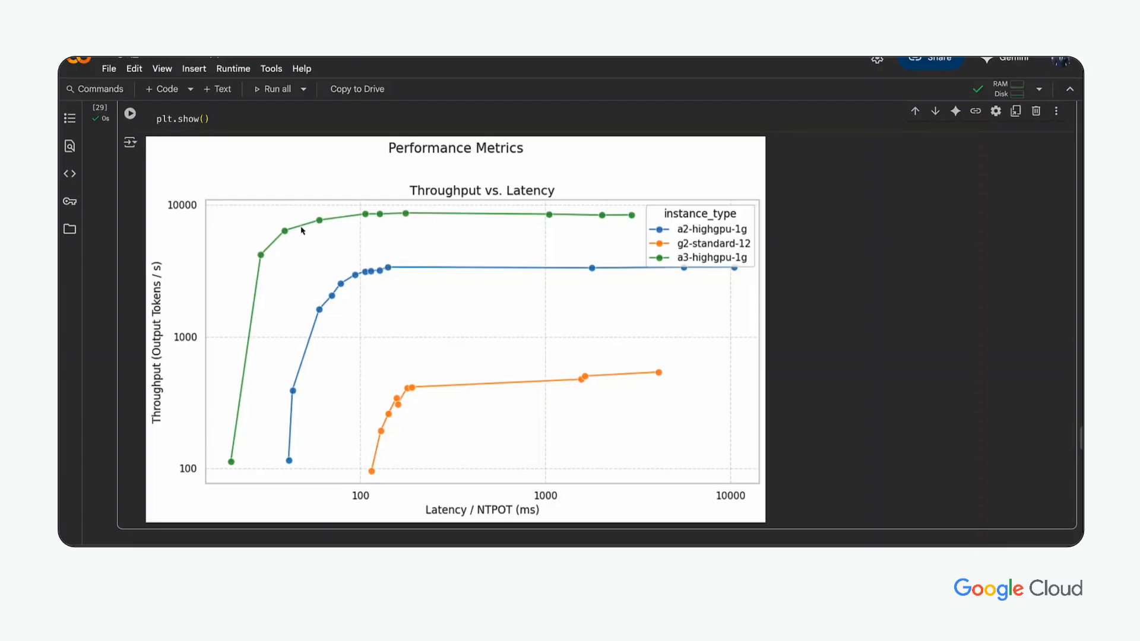
mouse_move(332, 238)
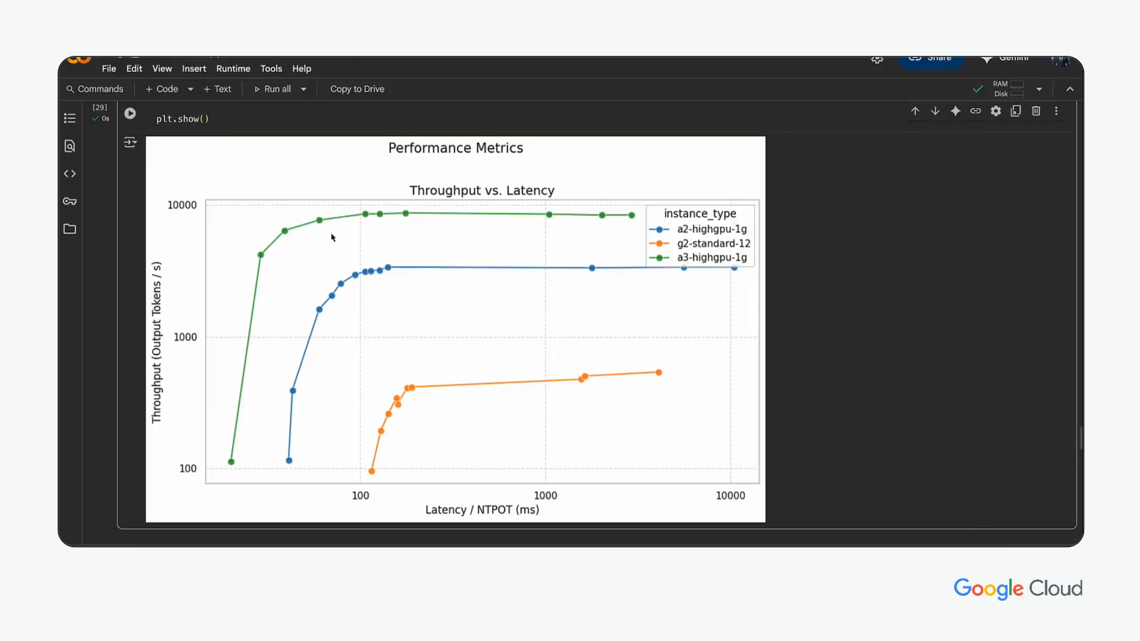
mouse_move(639, 256)
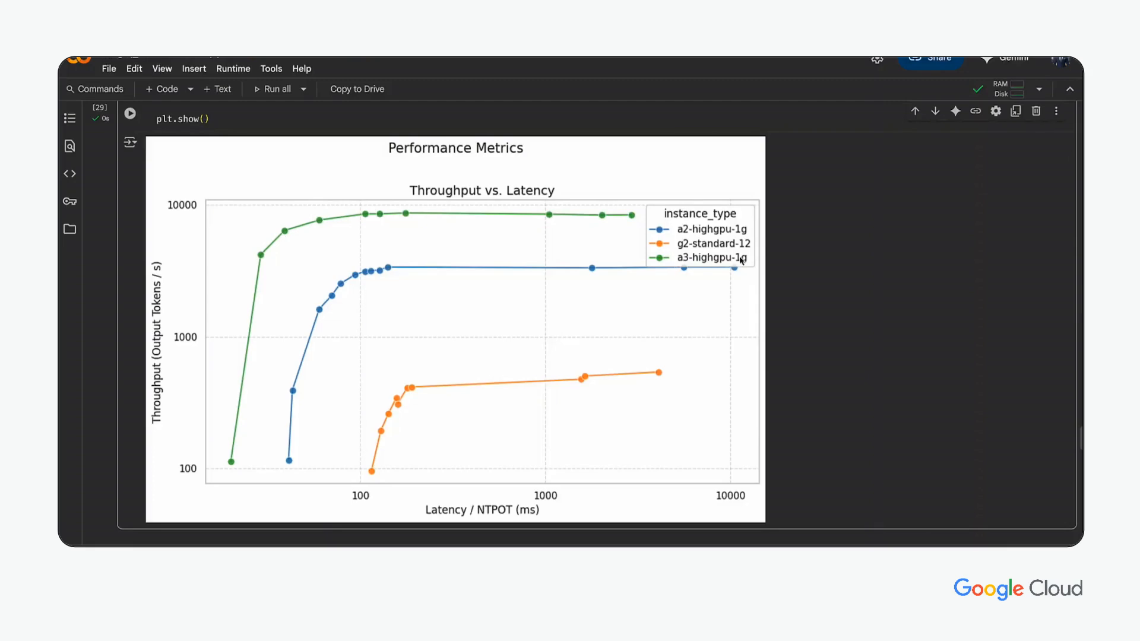
scroll(down, 3)
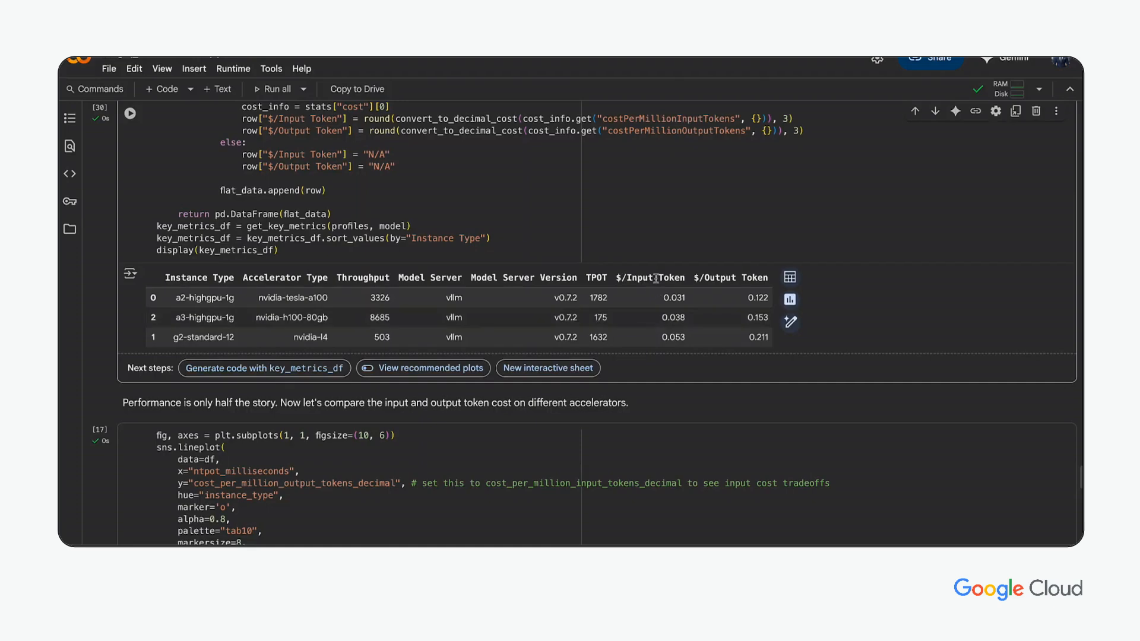
Rerun the Output Cost vs. Latency plot and the Input/Output Token Cost bar chart.
scroll(down, 3)
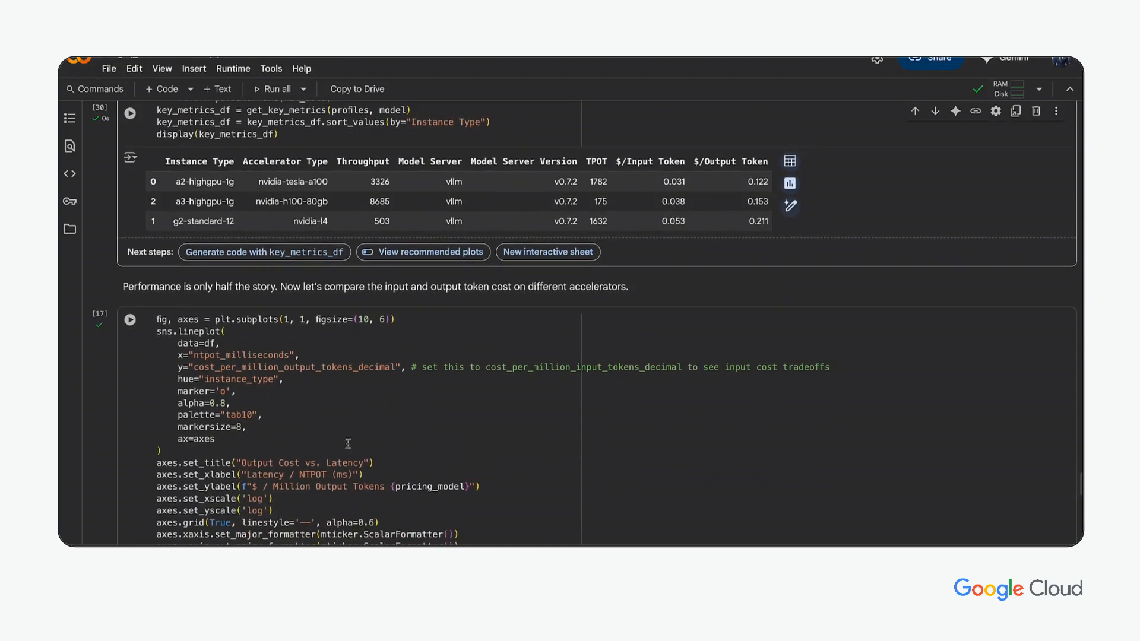
click(130, 319)
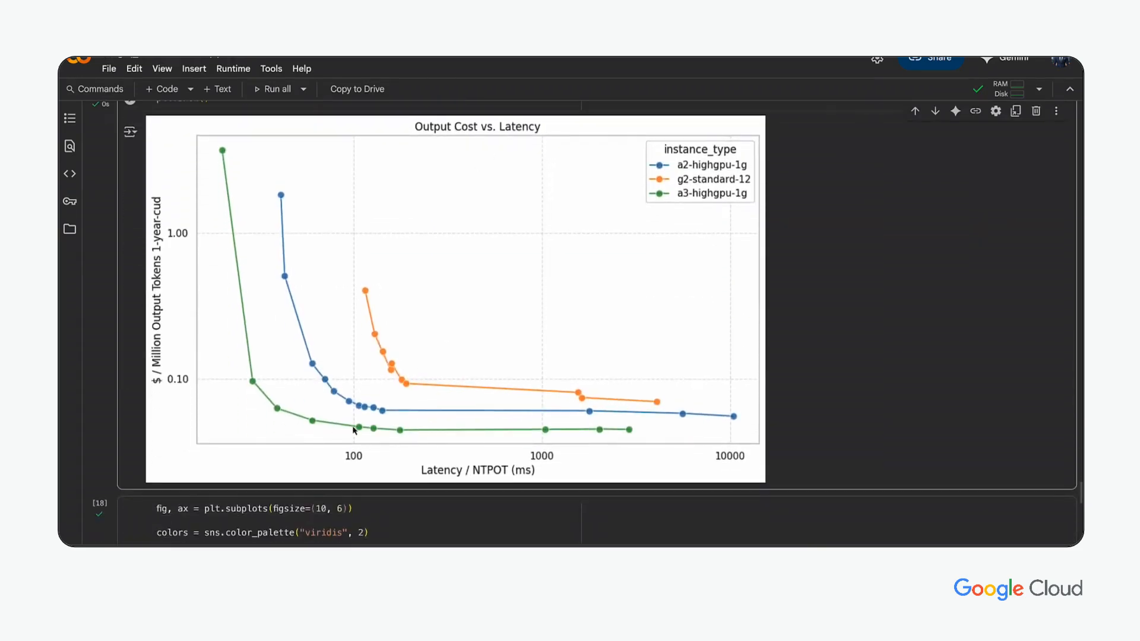
mouse_move(210, 262)
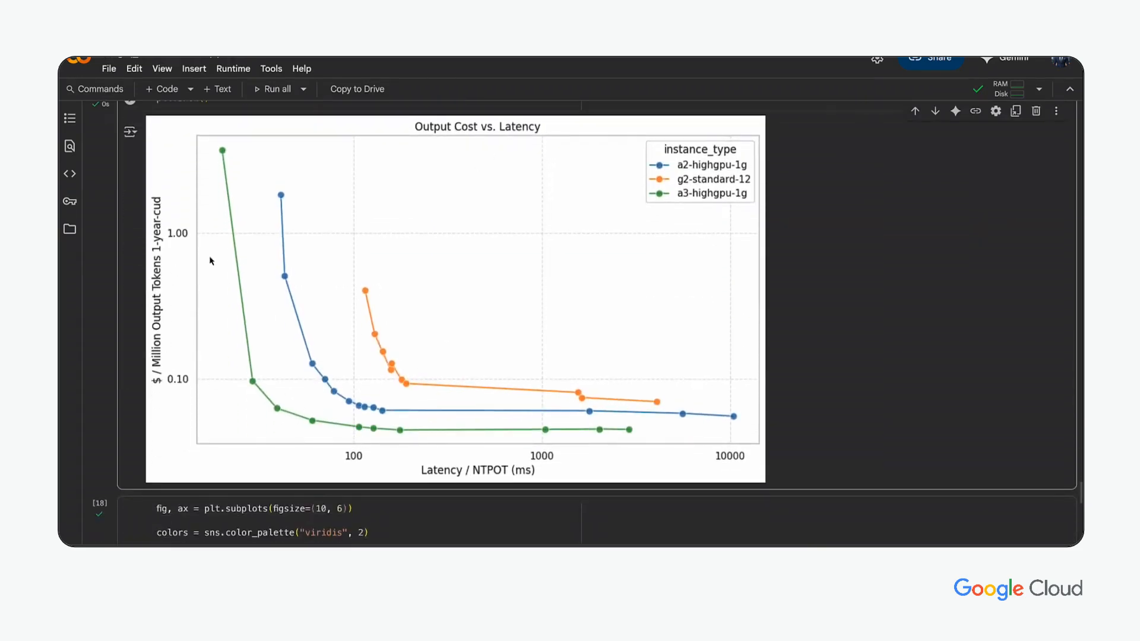
scroll(down, 3)
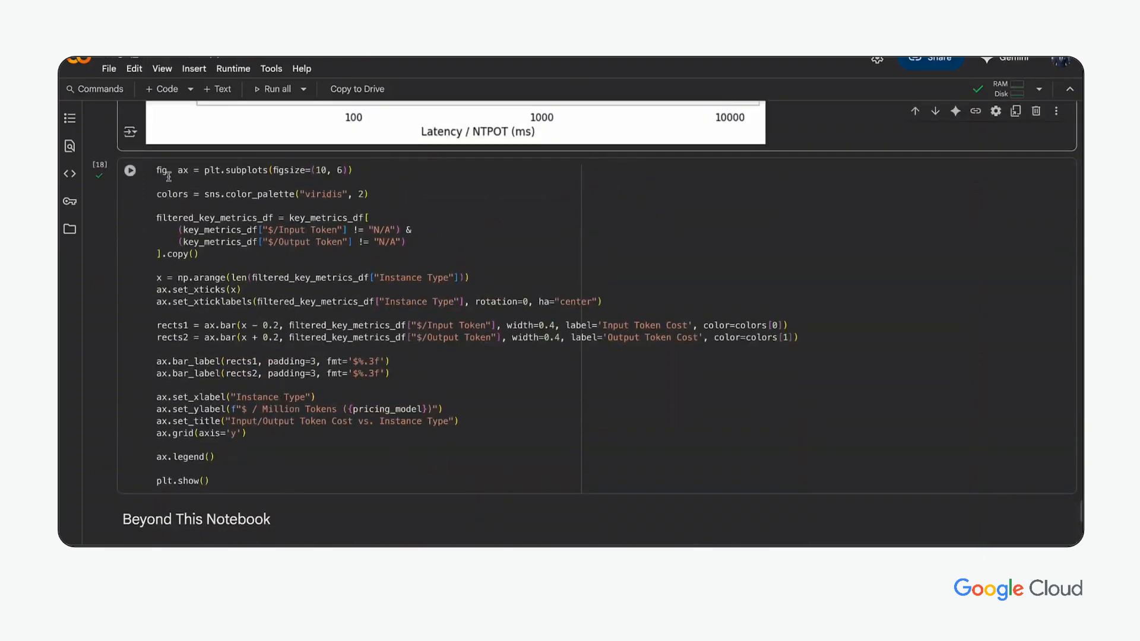
click(130, 170)
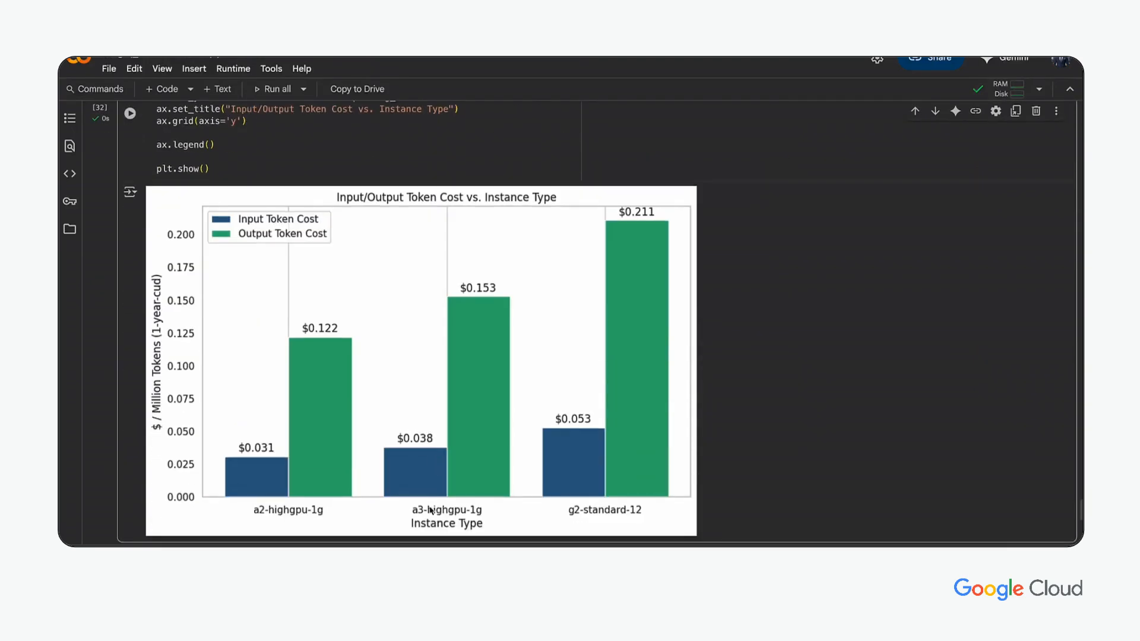
mouse_move(470, 305)
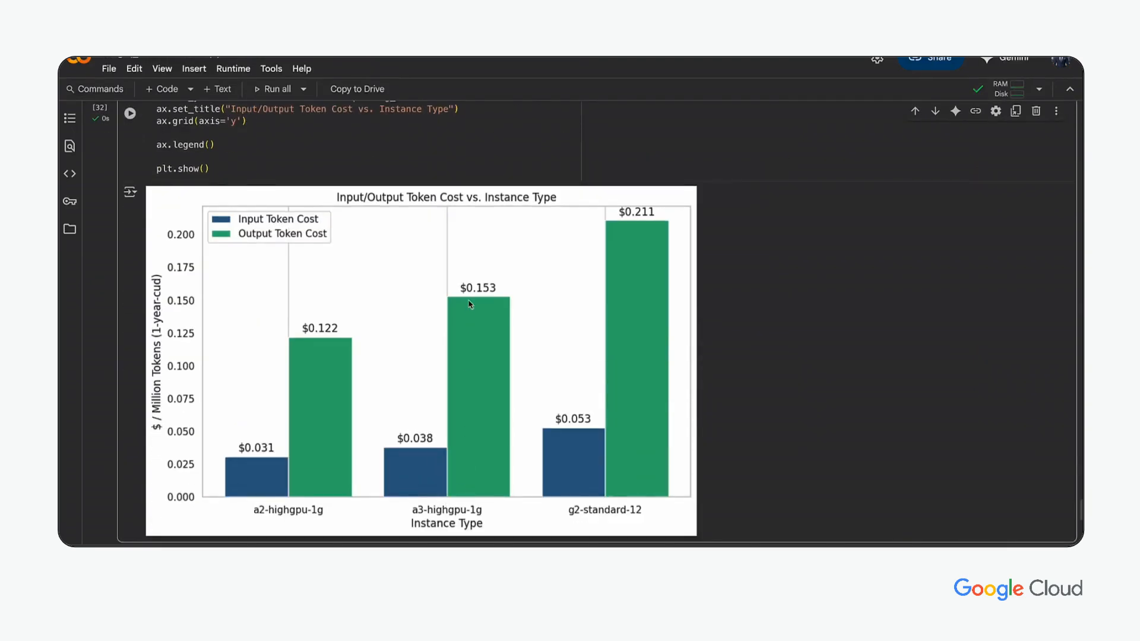
mouse_move(456, 463)
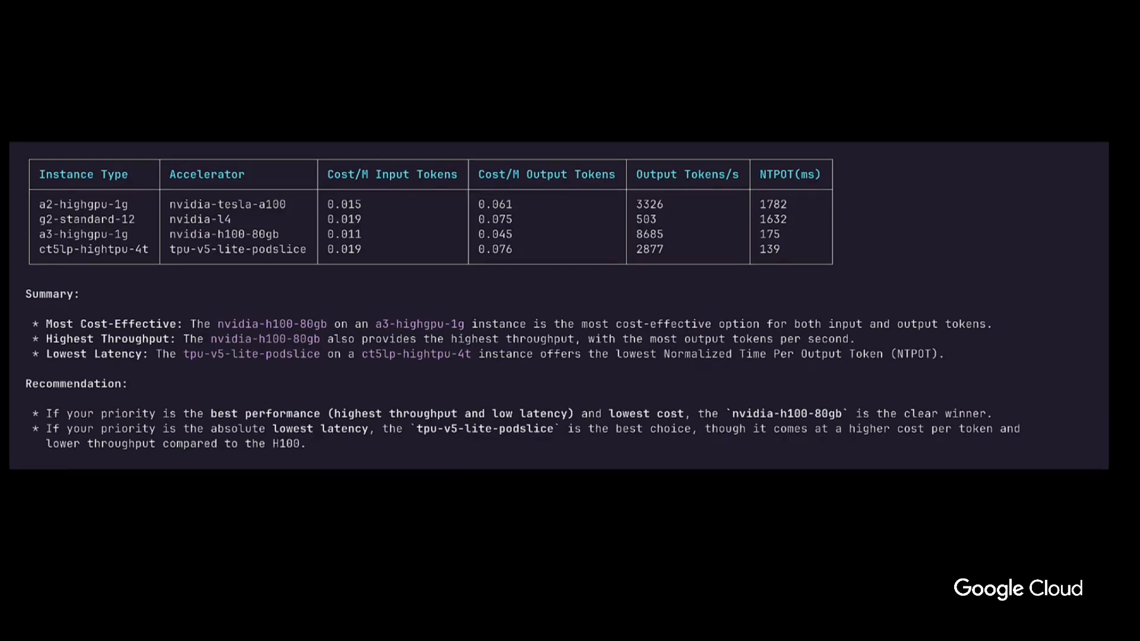
Ask Gemini CLI for a Meta-Llama-3-8B manifest matching nvidia-h100-80gb benchmarks.
text(yes let's go ahead and generate the manifest, keeping in mind I want a deployment that will be close to the ntpot benchmarked)
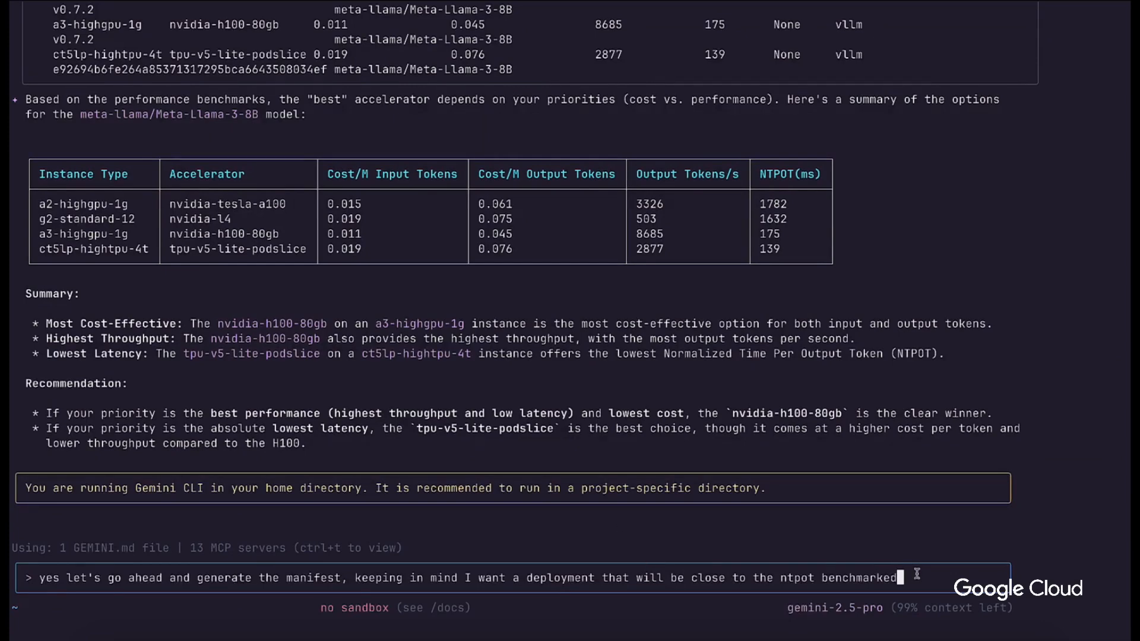
text(for the)
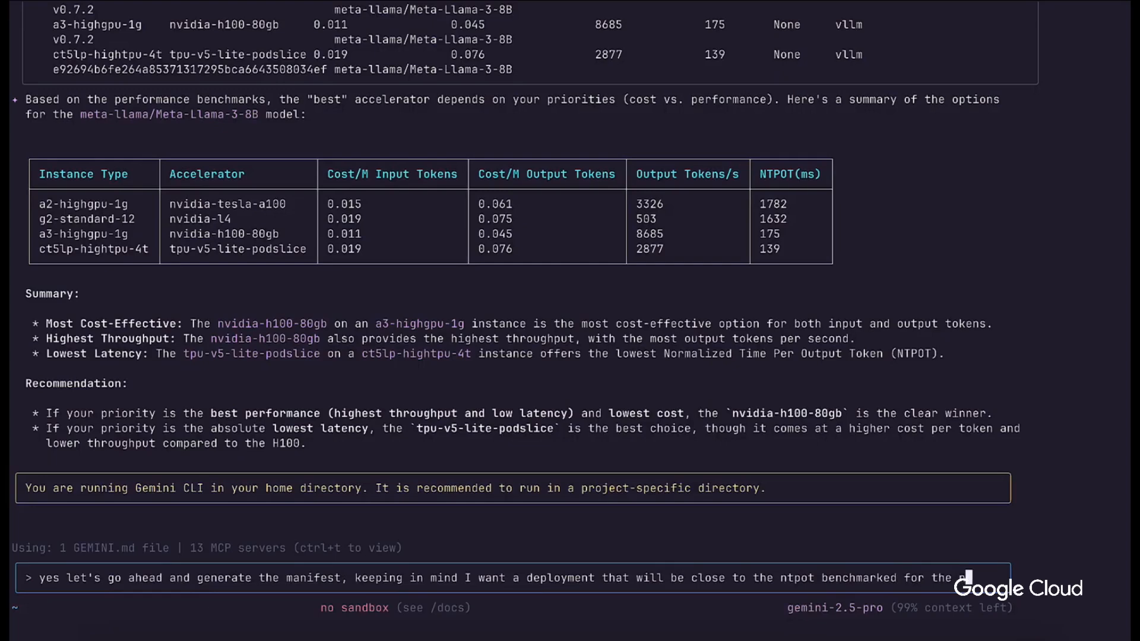
text(nvidia-h)
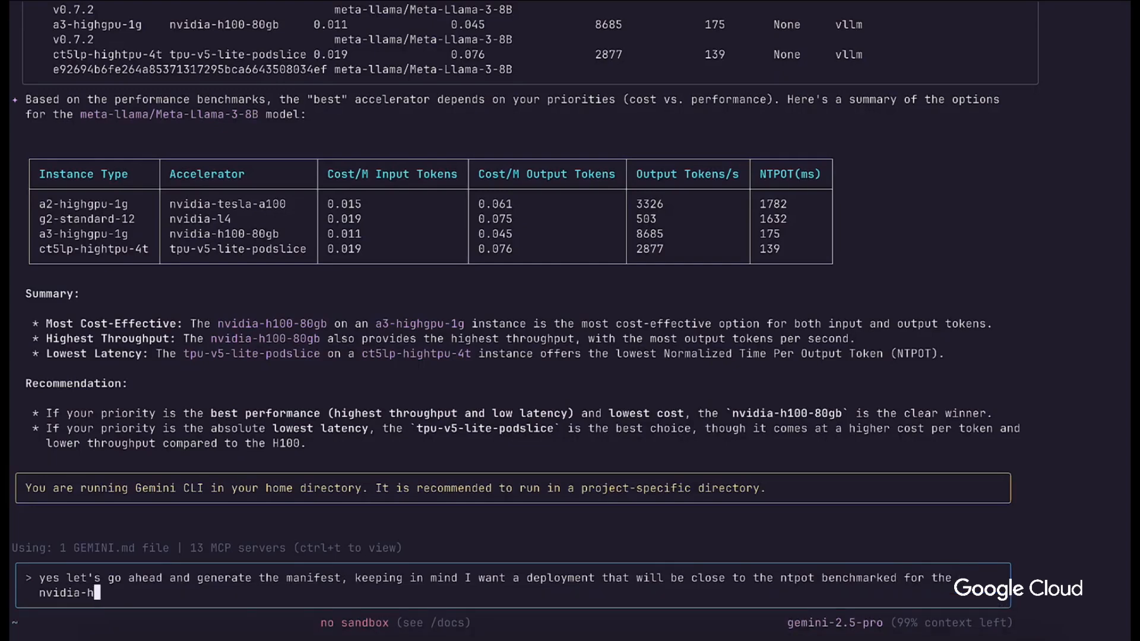
text(100-80)
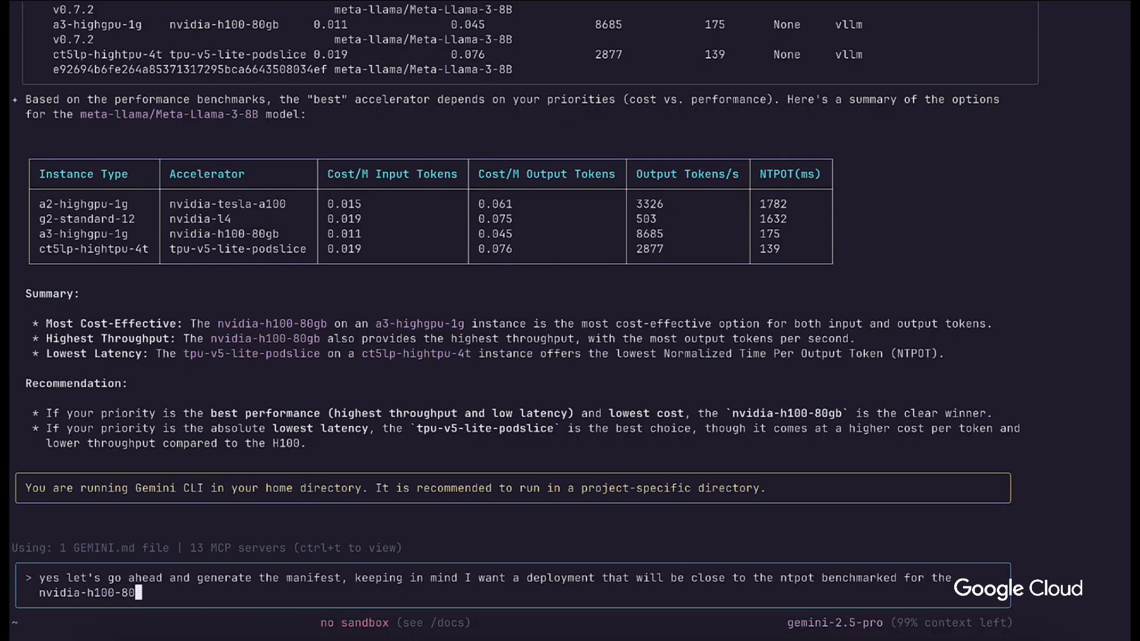
text(gb Accel)
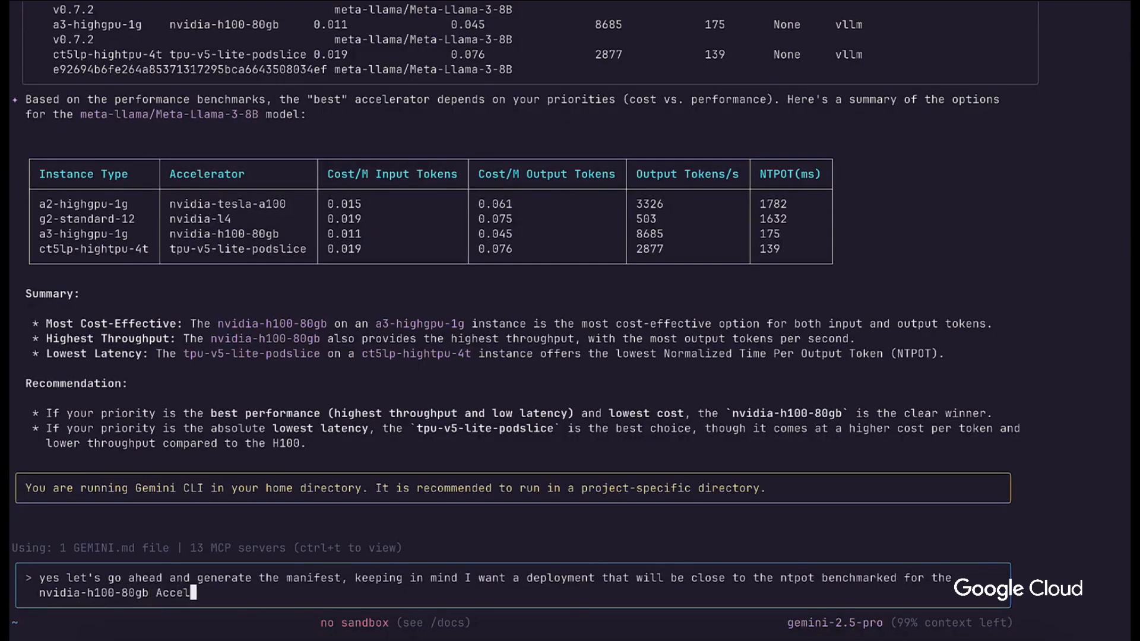
key(Enter)
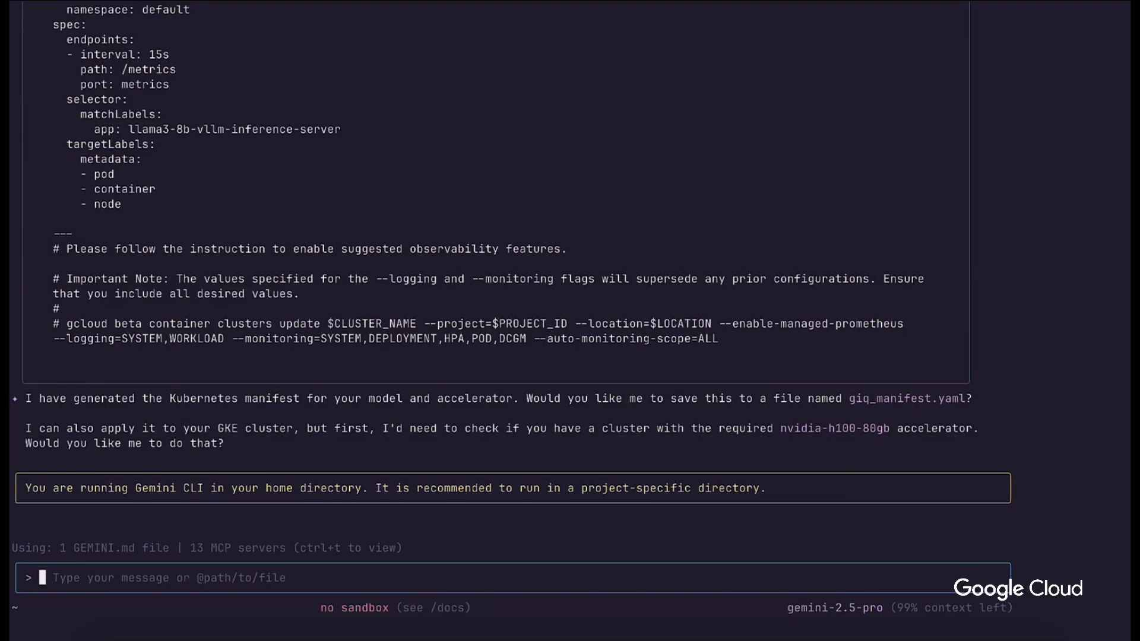
Ask Gemini CLI to save the manifest as giq_manifest.yaml for viewing.
text(lets save the manifest first so we can re)
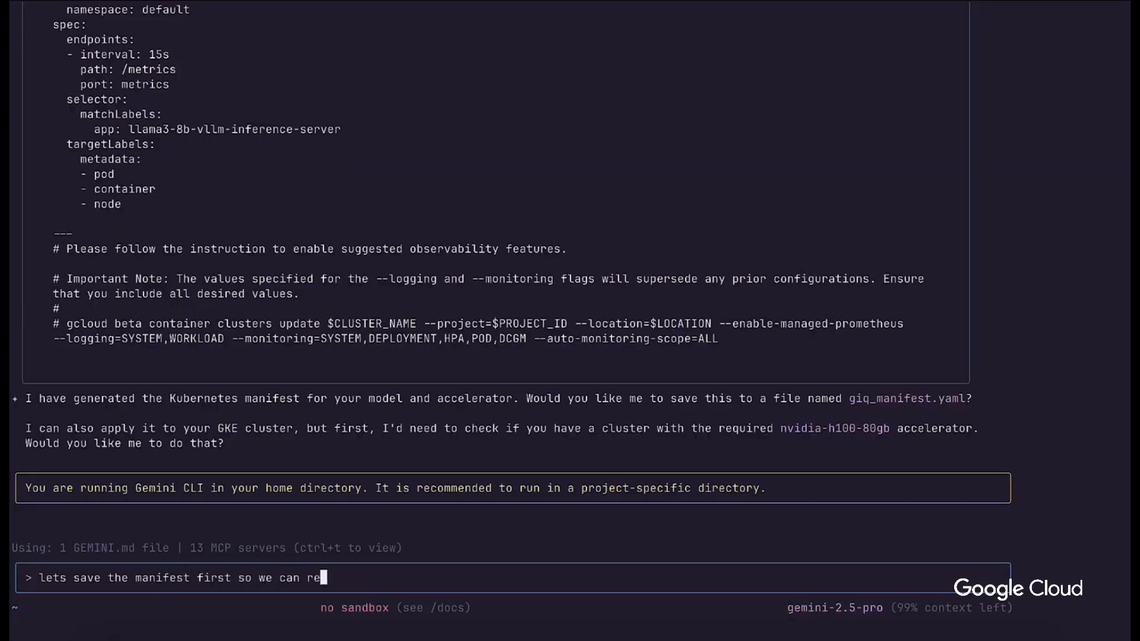
text(view in our devo)
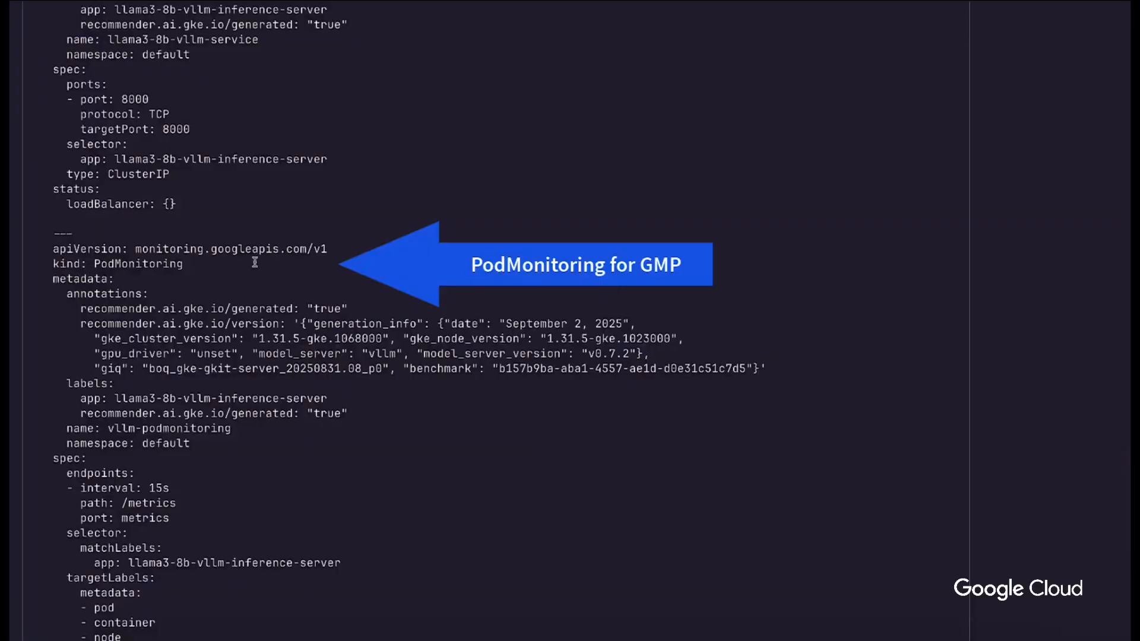
mouse_move(138, 443)
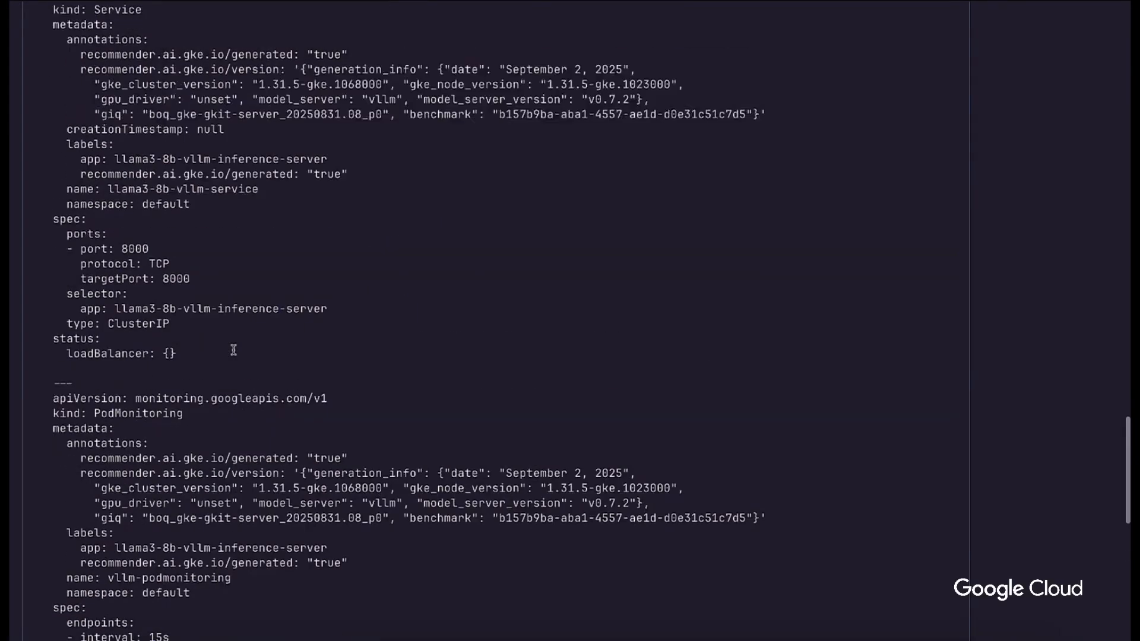
scroll(up, 3)
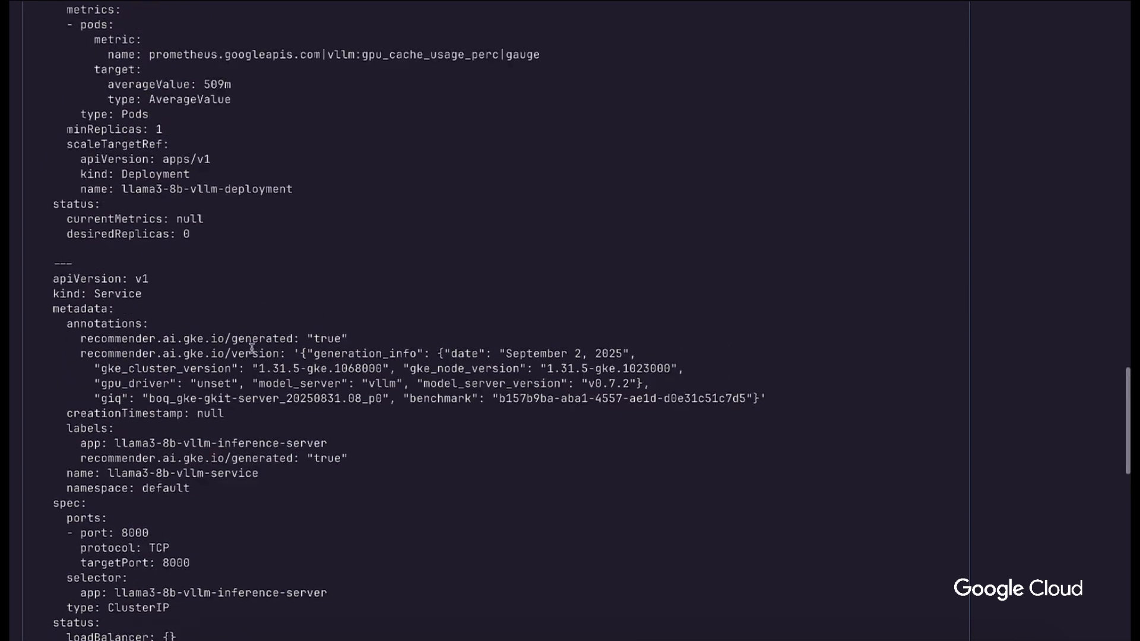
scroll(up, 3)
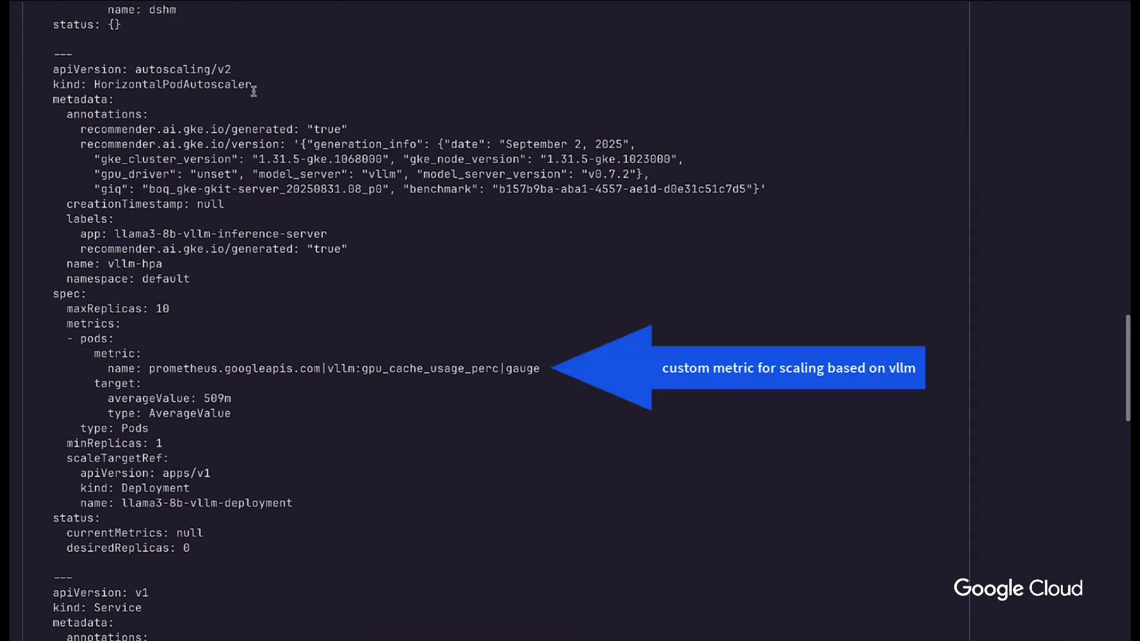
mouse_move(156, 369)
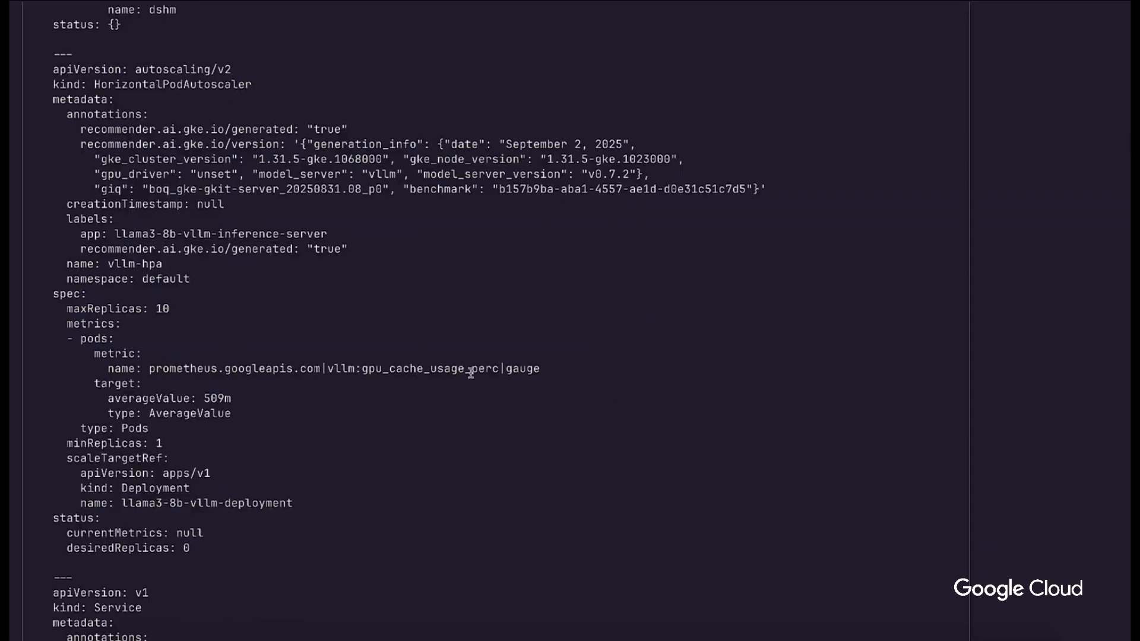
mouse_move(294, 382)
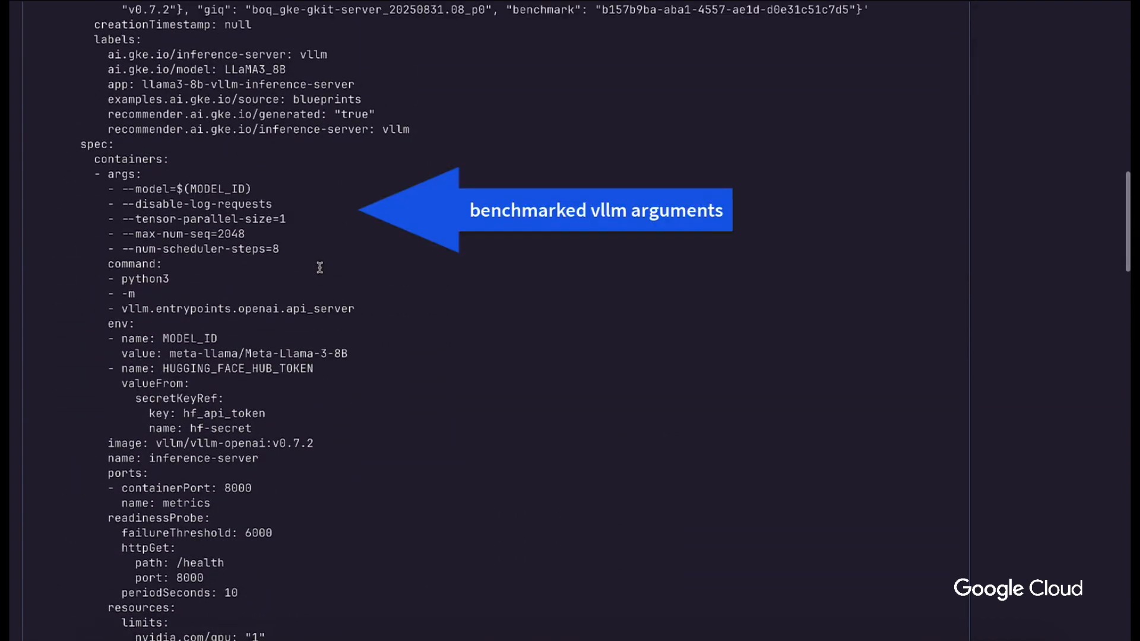
mouse_move(223, 309)
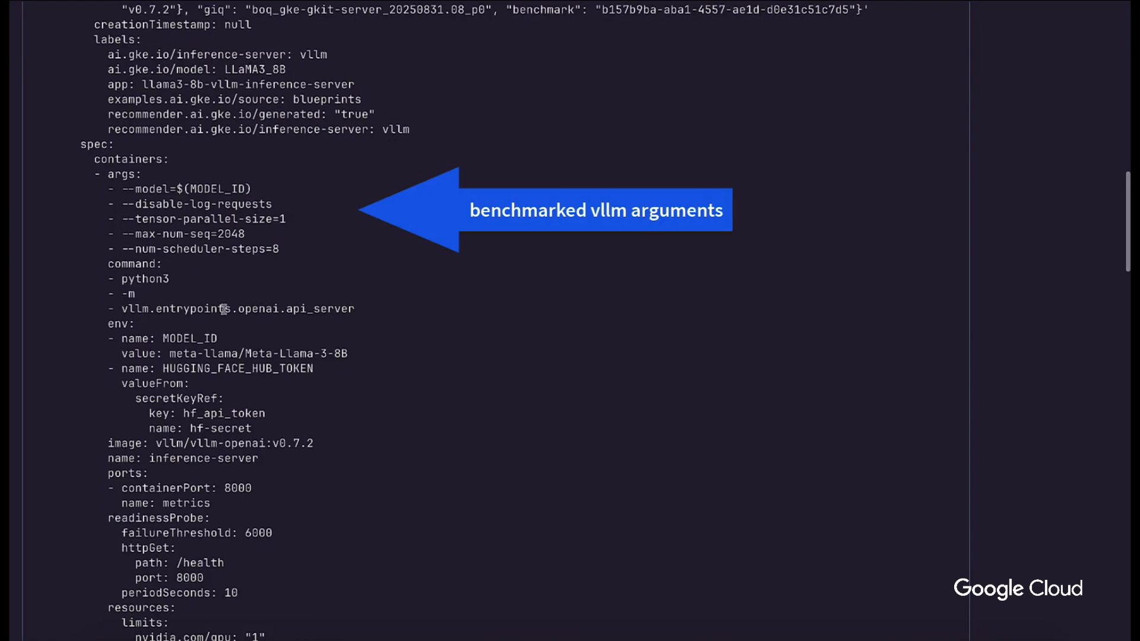
mouse_move(224, 209)
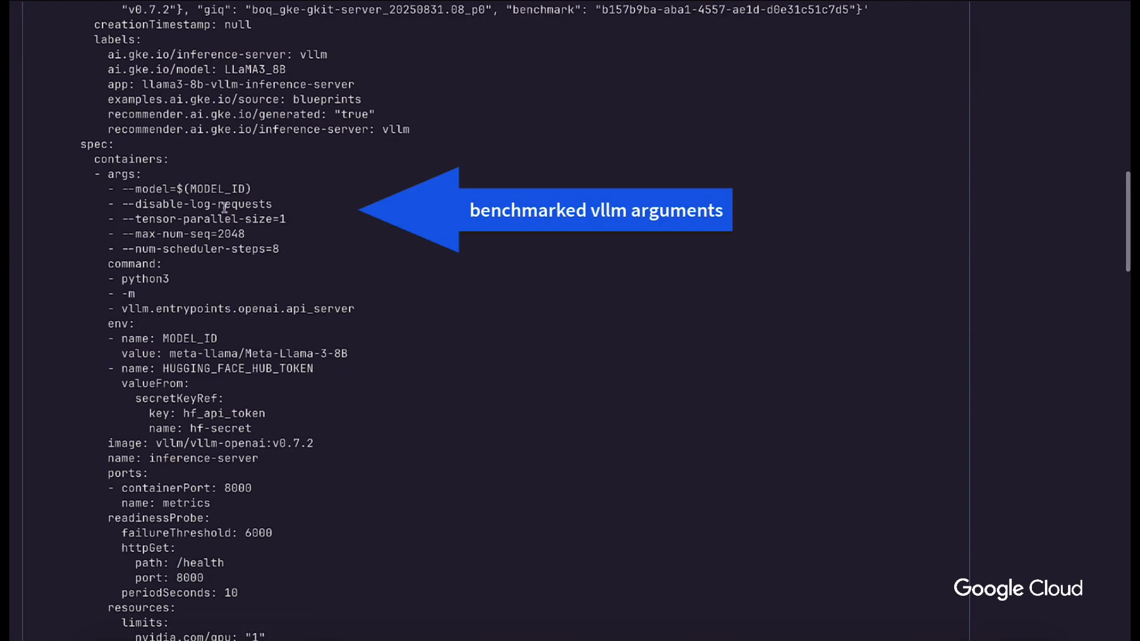